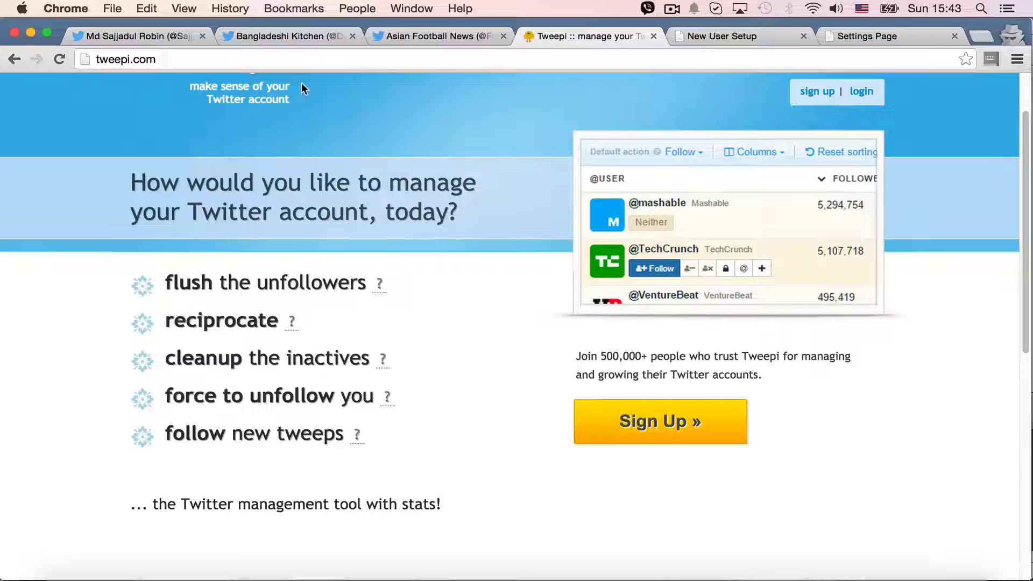
mouse_move(303, 64)
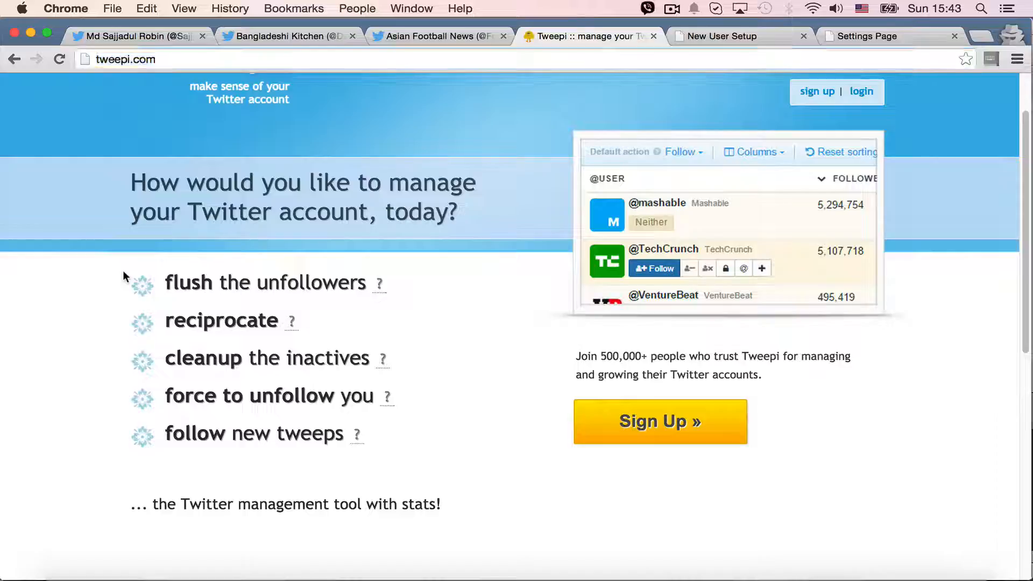
mouse_move(308, 272)
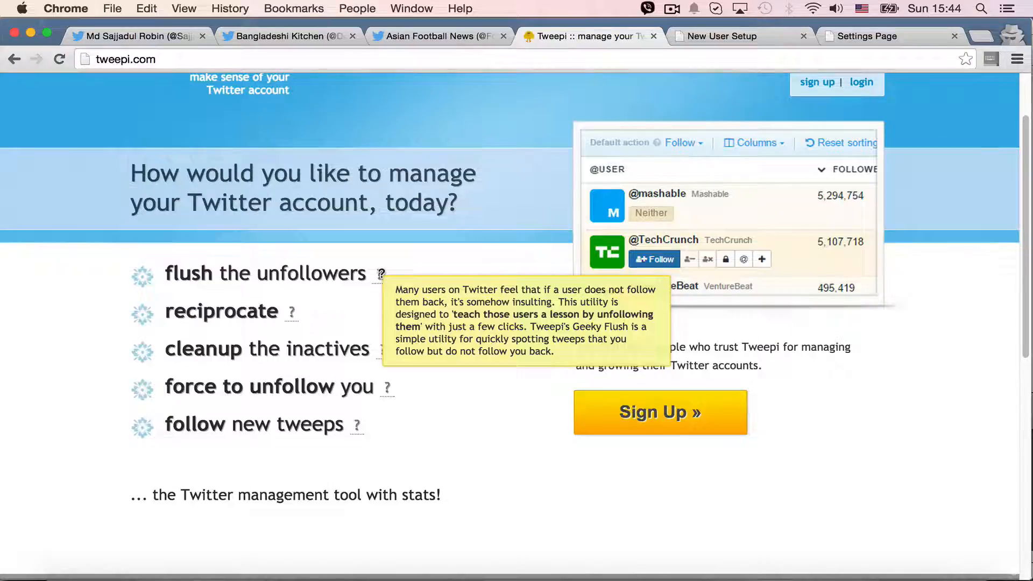
mouse_move(291, 312)
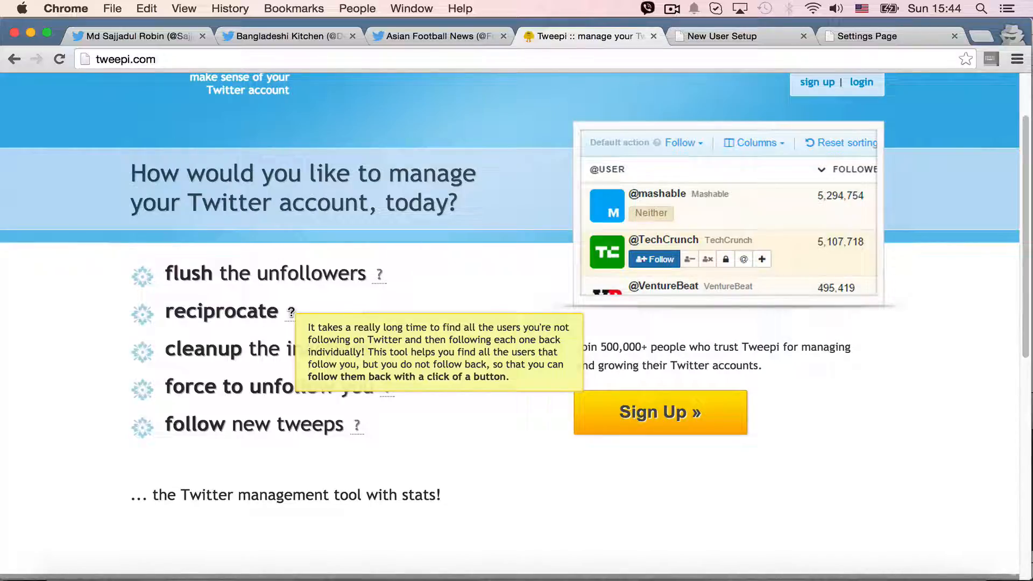
mouse_move(393, 391)
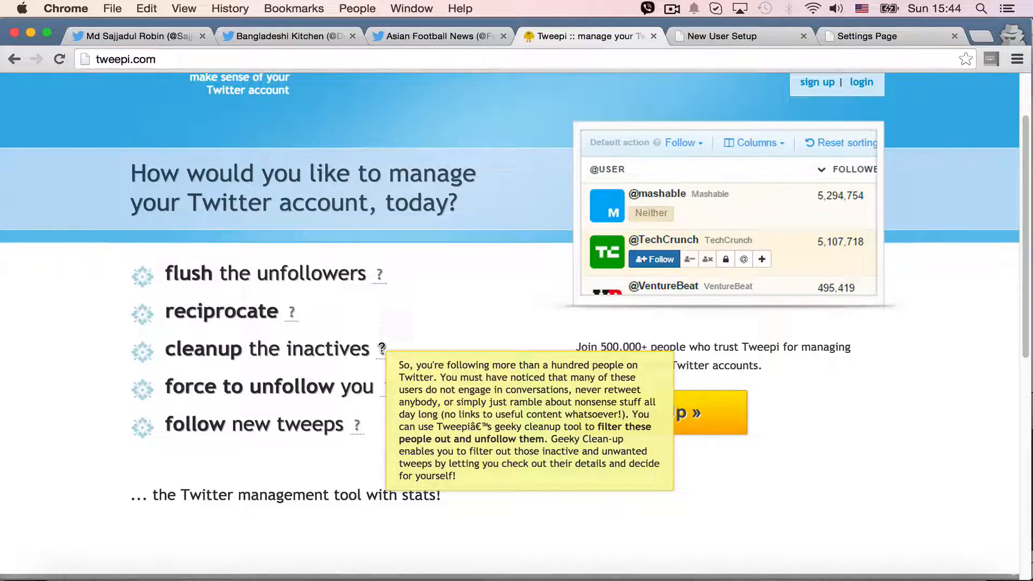
mouse_move(389, 387)
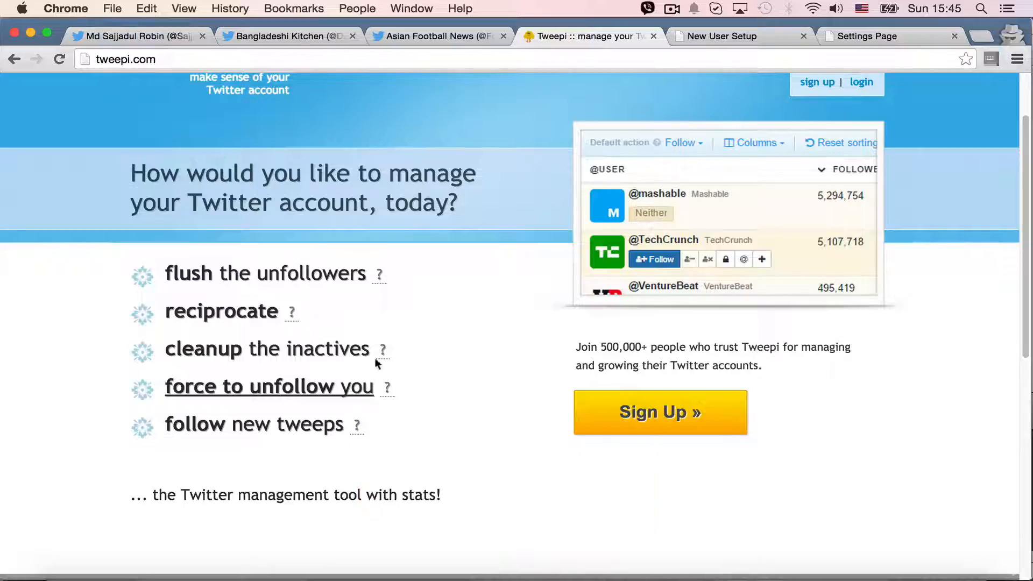
mouse_move(472, 345)
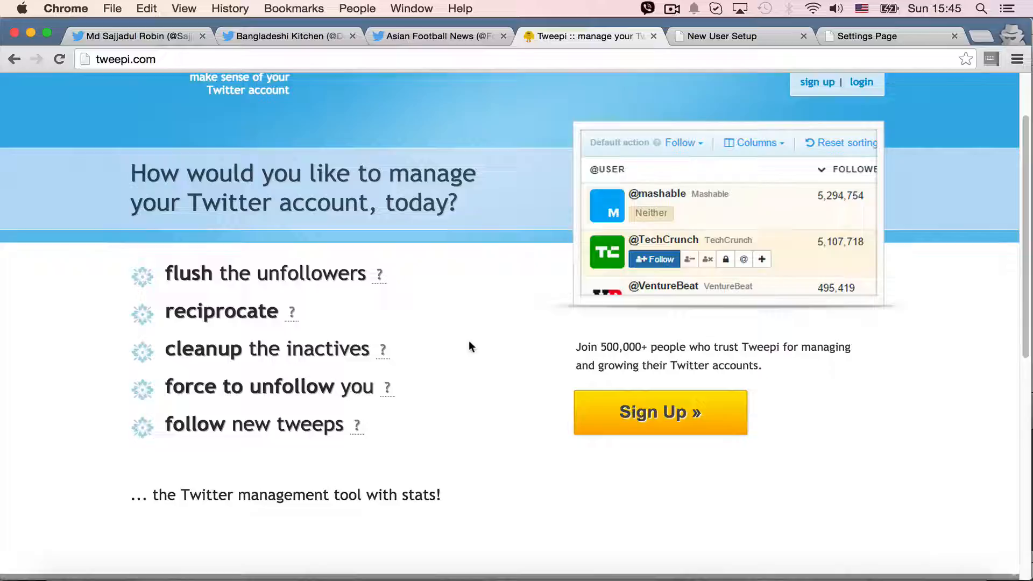
mouse_move(611, 413)
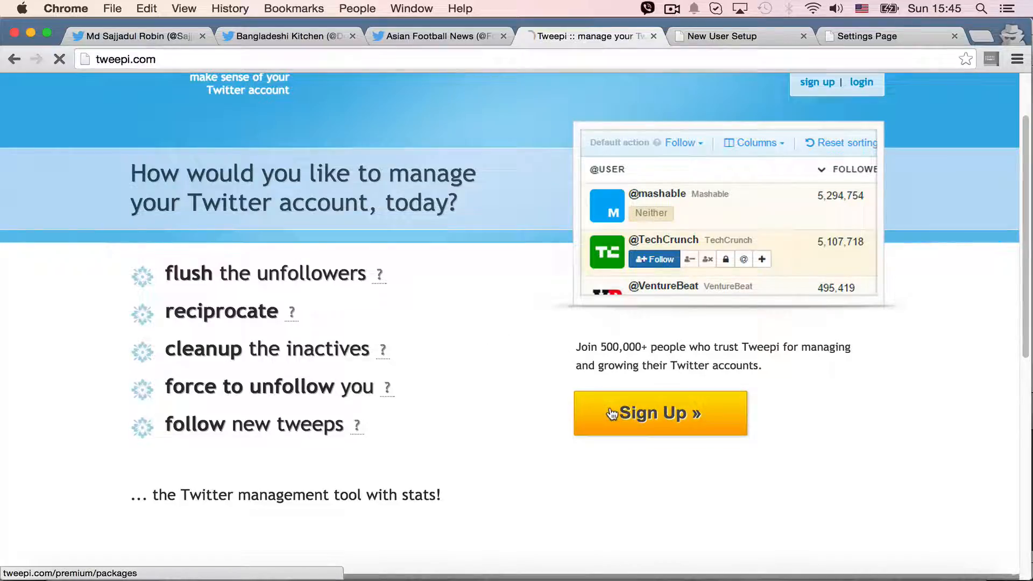
Review the Silver and Platinum package prices, then go to the Tweepi login page
click(660, 413)
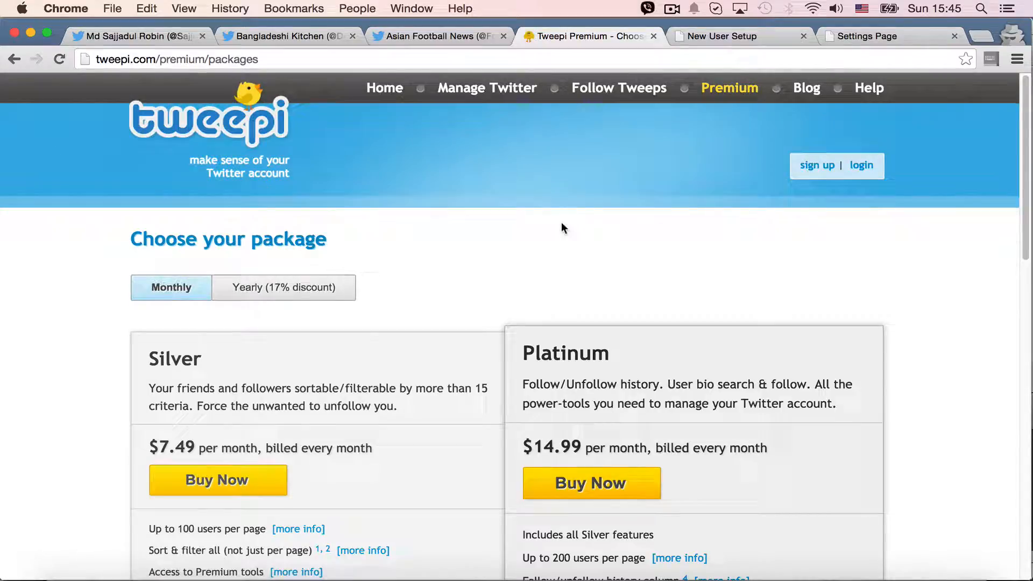
scroll(down, 3)
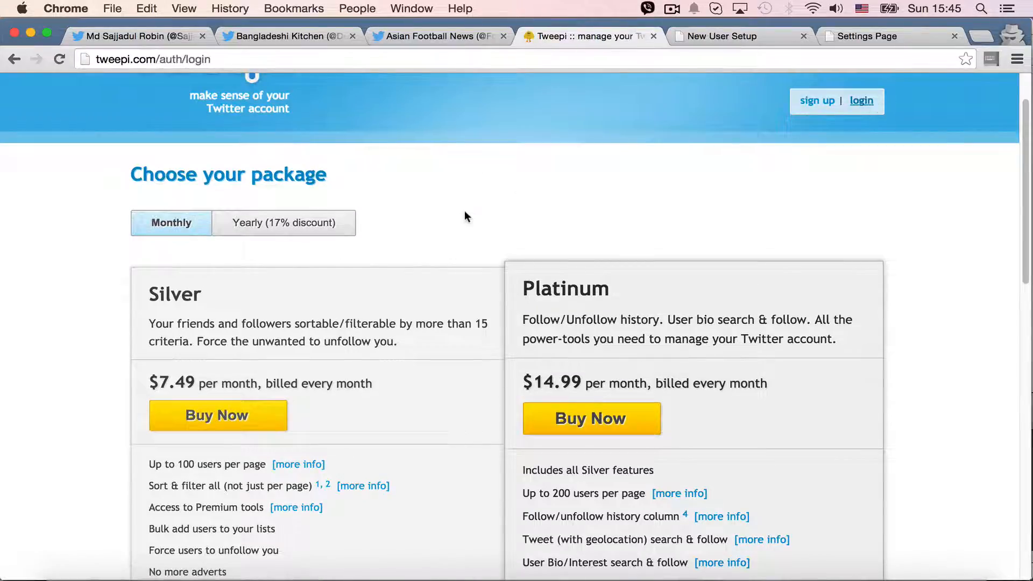
click(861, 101)
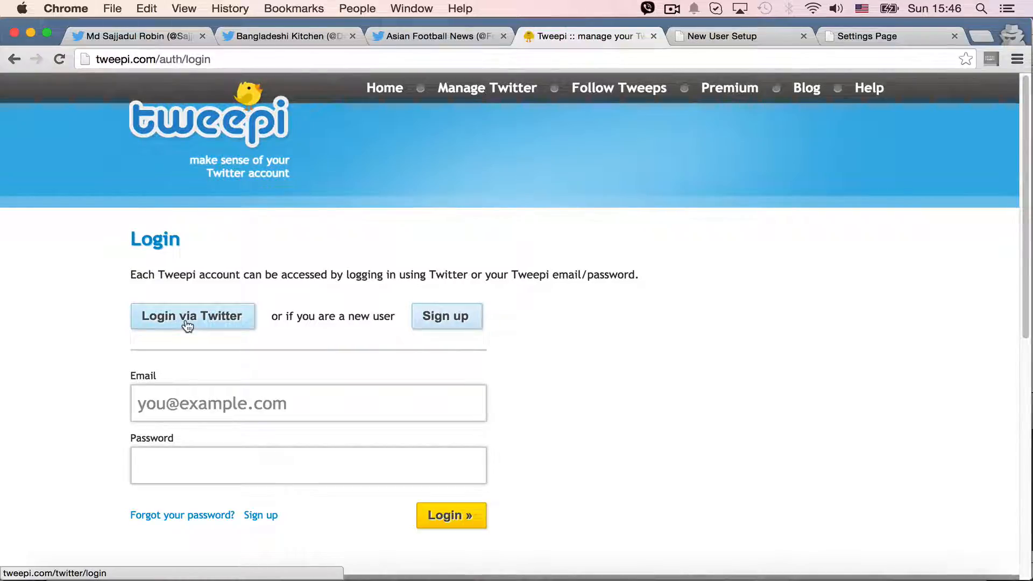
Sign in to Tweepi using the Login via Twitter option
click(193, 316)
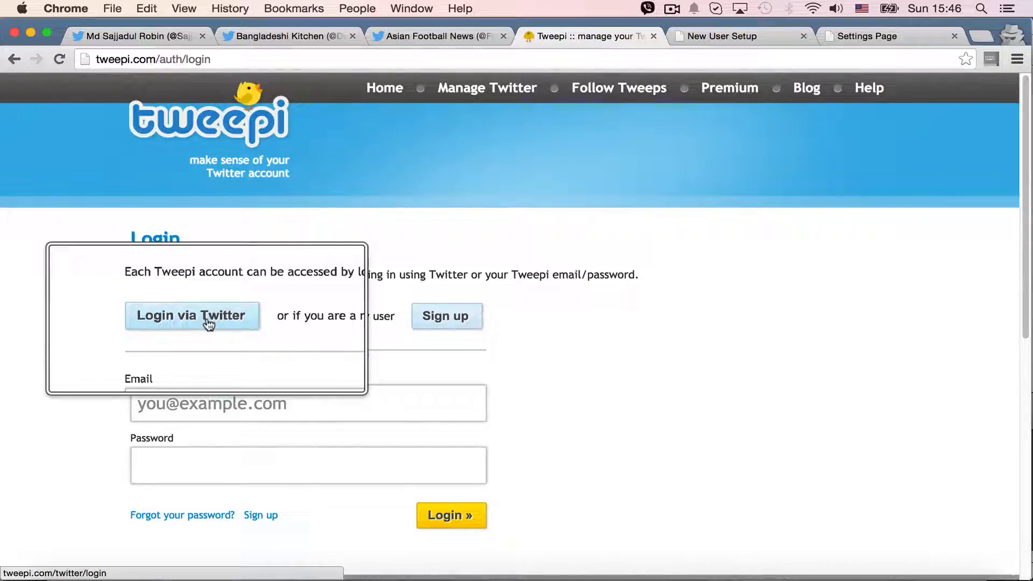
click(193, 317)
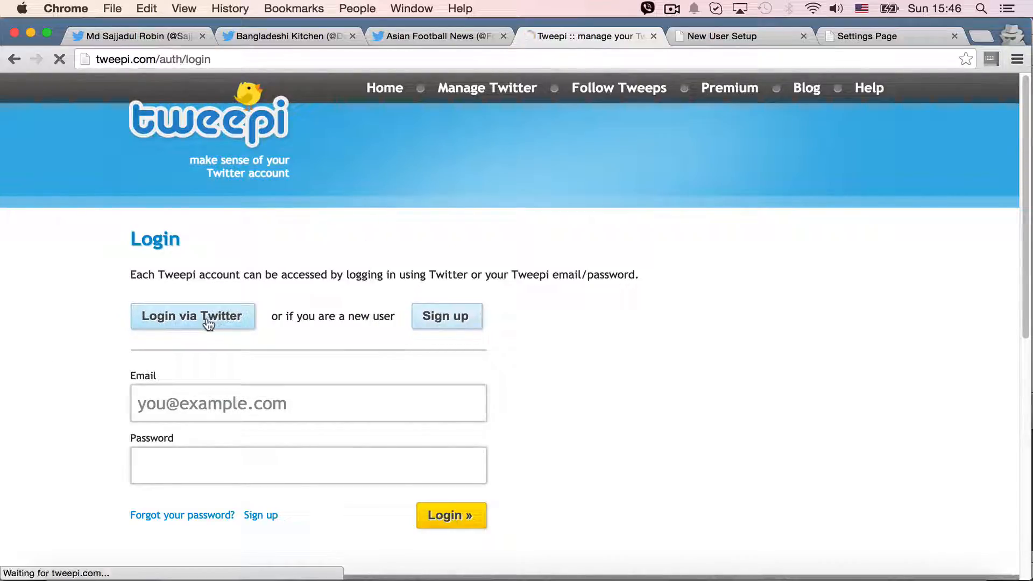
click(193, 317)
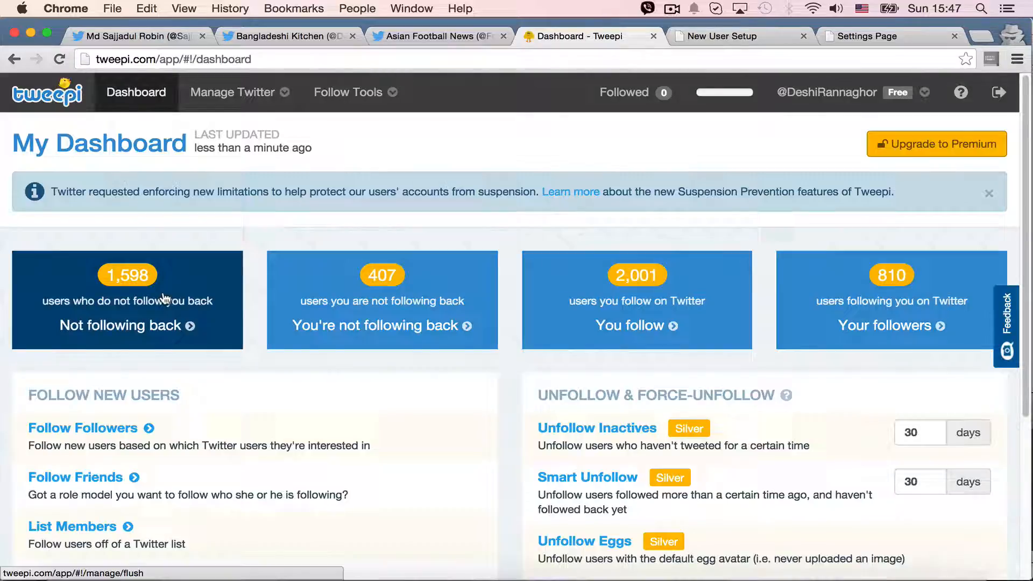
Show the 1,598 users not following back from the dashboard tile and browse the grid
click(120, 325)
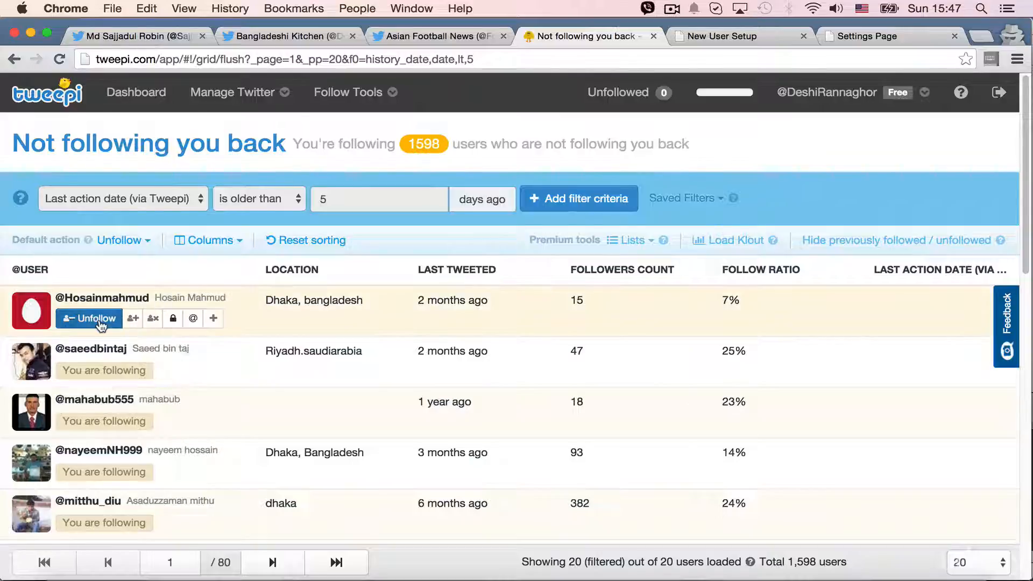
mouse_move(132, 319)
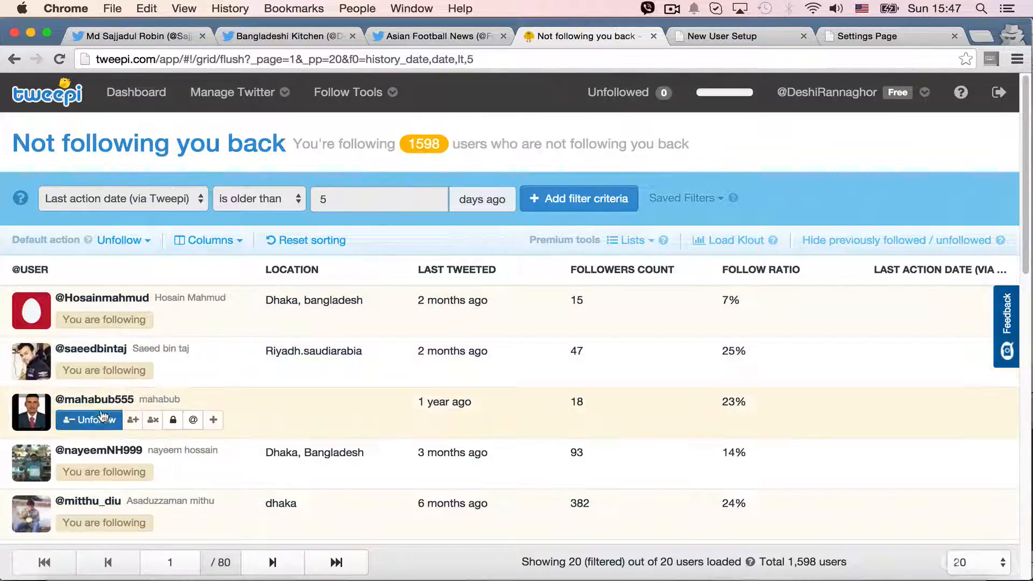
scroll(down, 3)
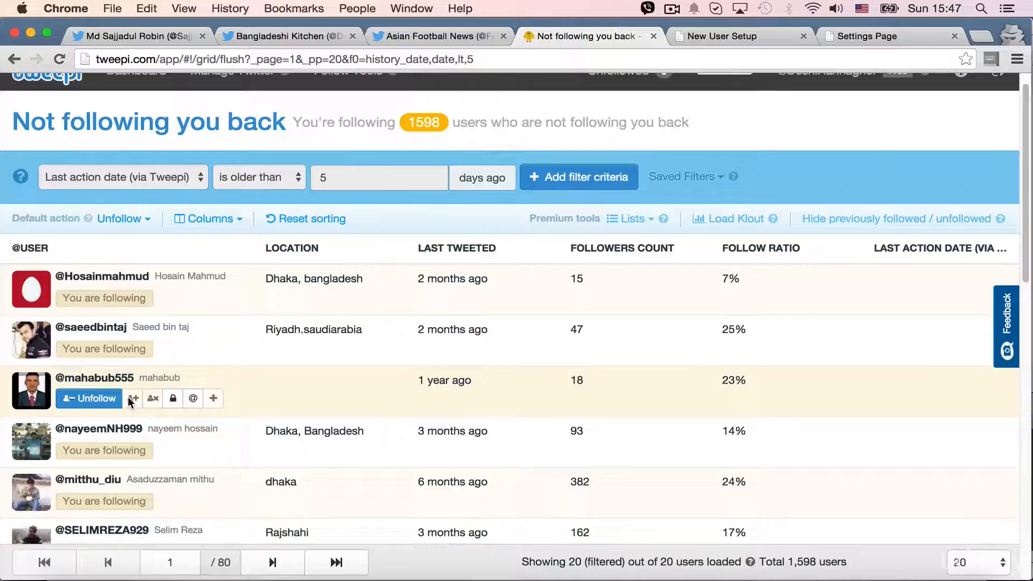
scroll(down, 3)
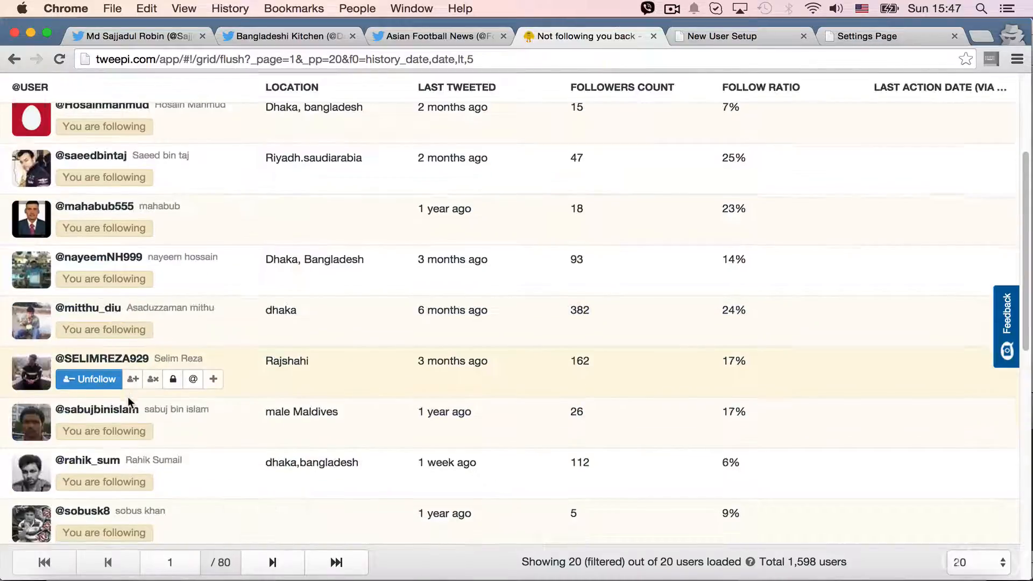
scroll(down, 3)
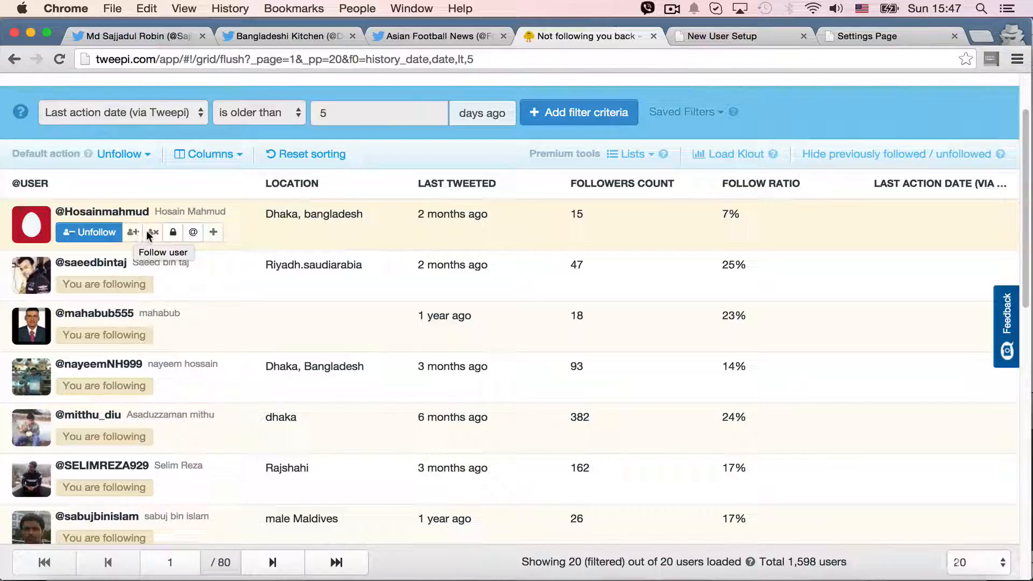
mouse_move(153, 233)
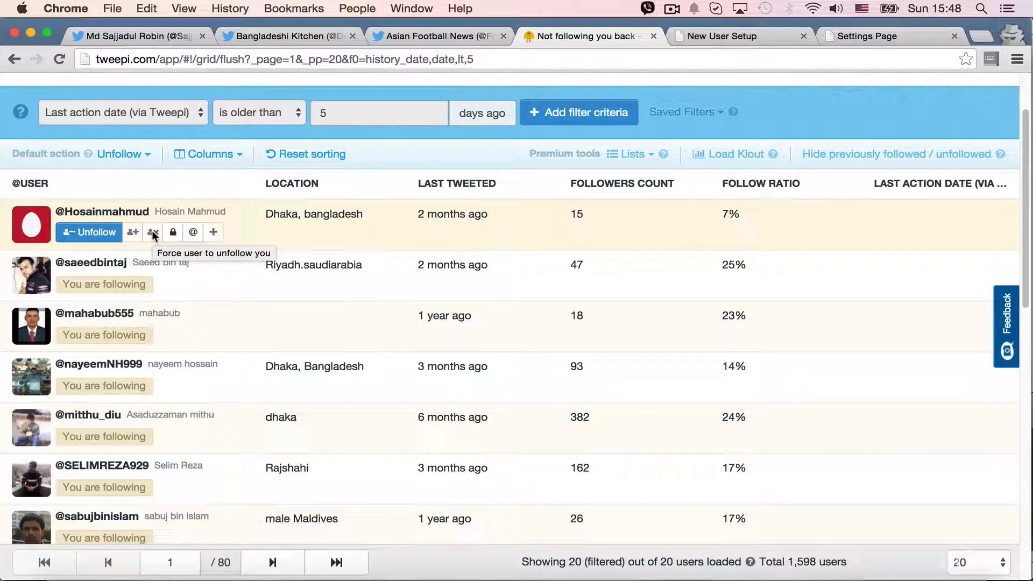
mouse_move(172, 233)
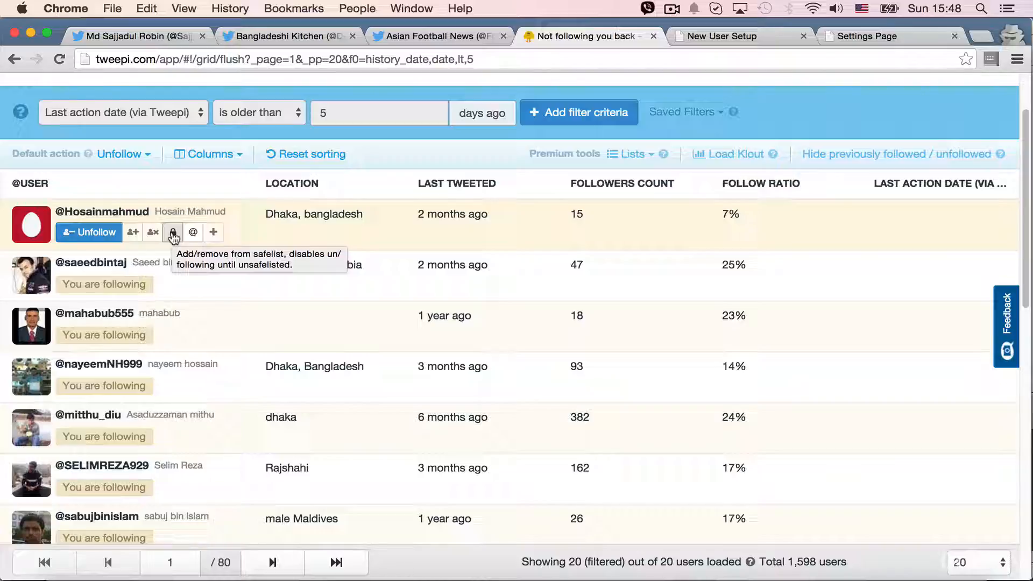
mouse_move(173, 233)
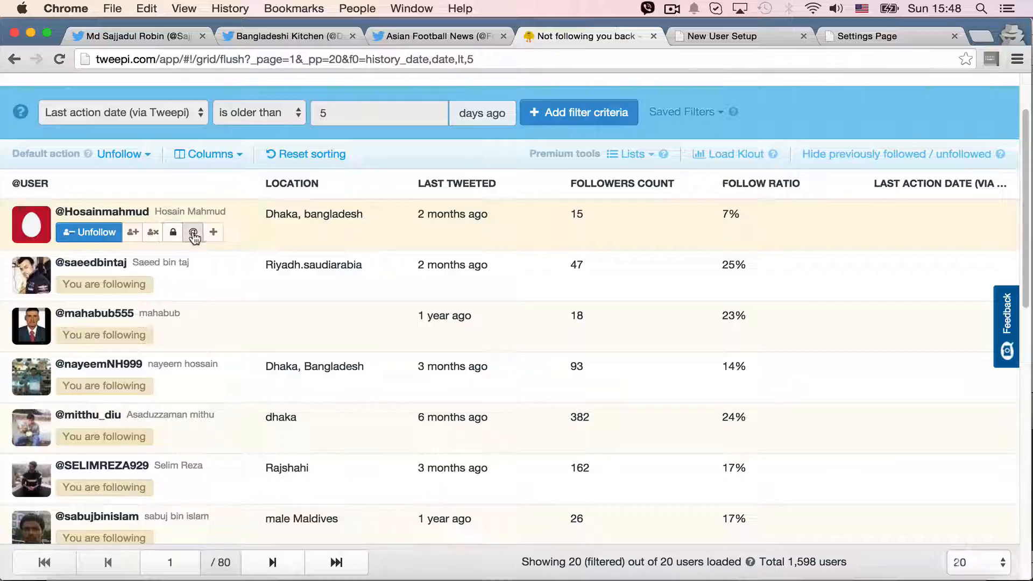
mouse_move(193, 232)
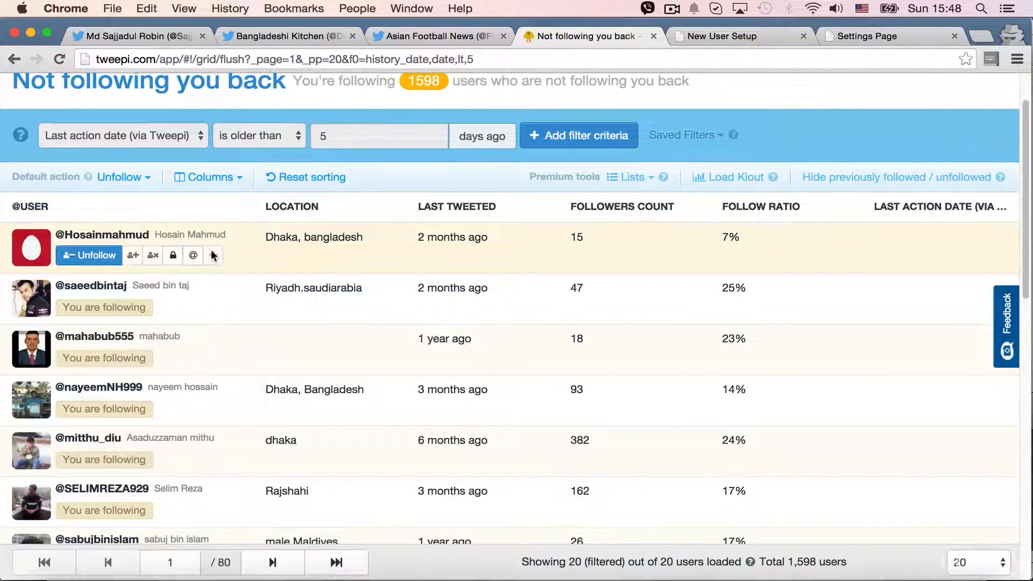
mouse_move(193, 256)
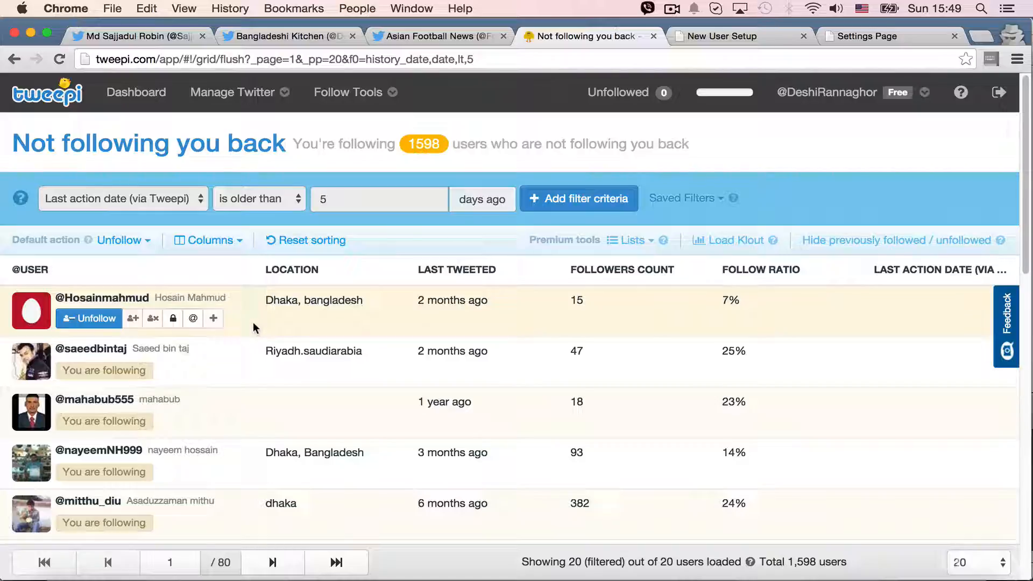
Browse further down the filtered not-following-back user list
scroll(down, 3)
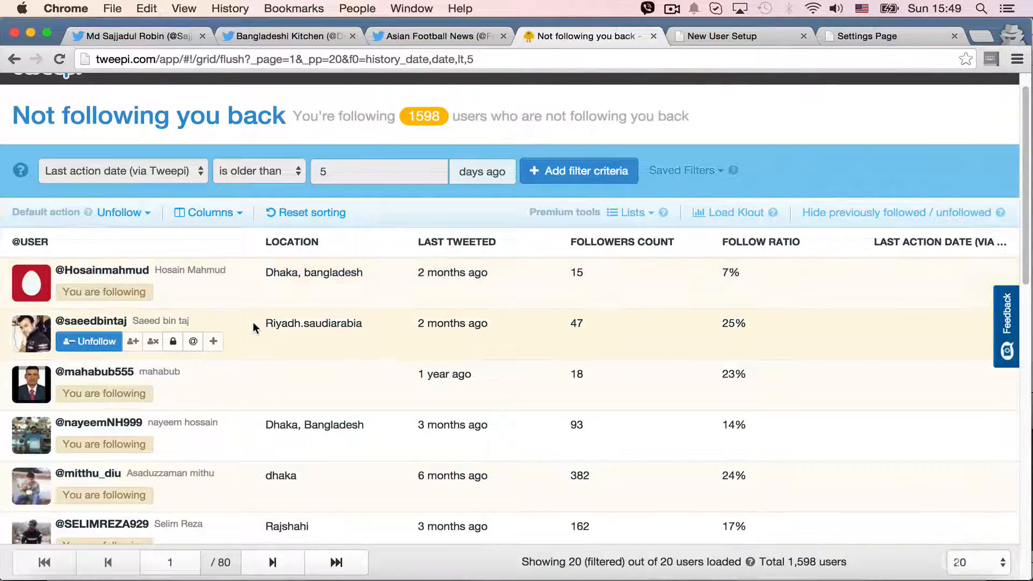
scroll(down, 3)
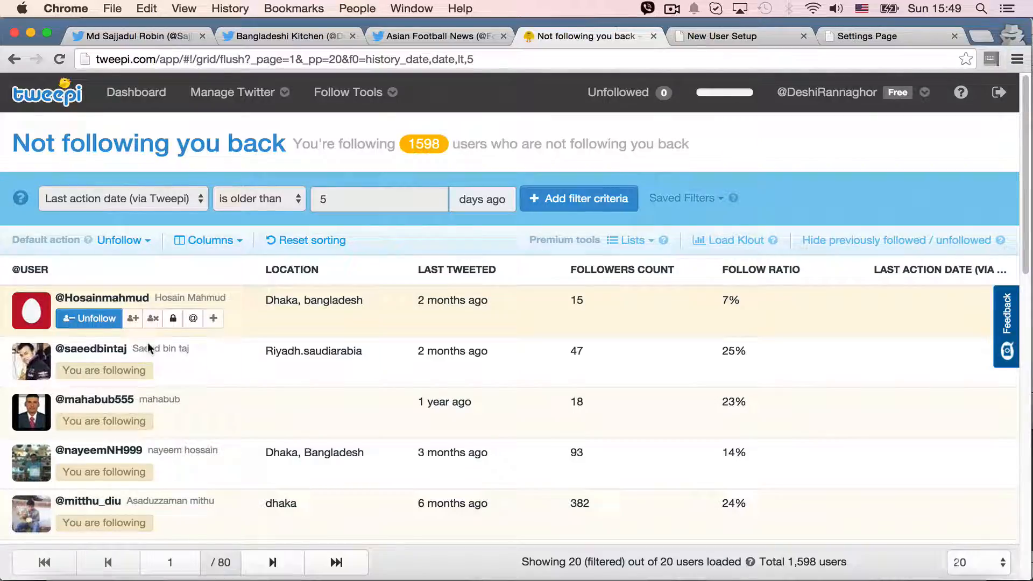
Return to the Tweepi dashboard with its four summary counts
click(47, 93)
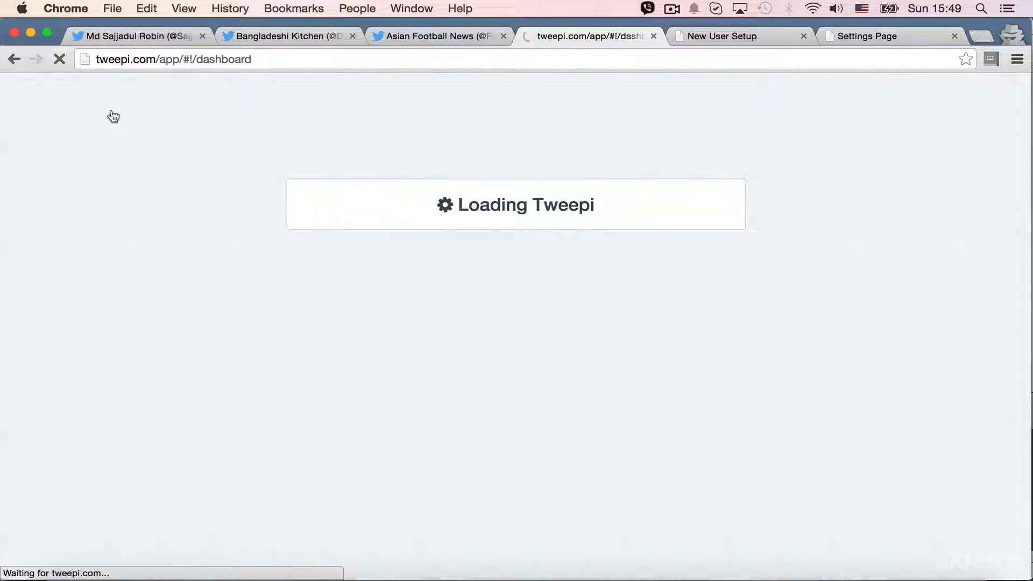
mouse_move(278, 204)
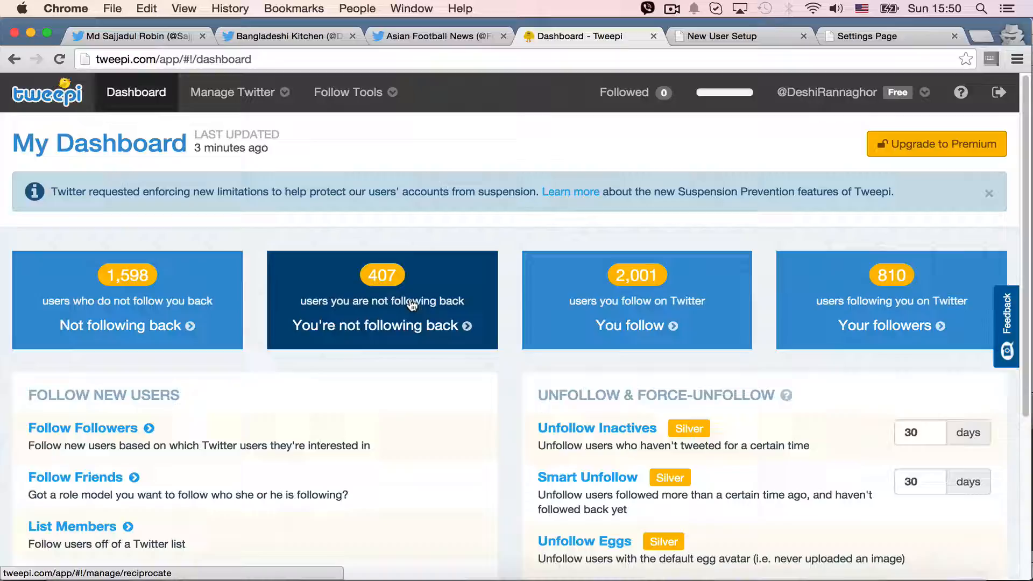
mouse_move(568, 313)
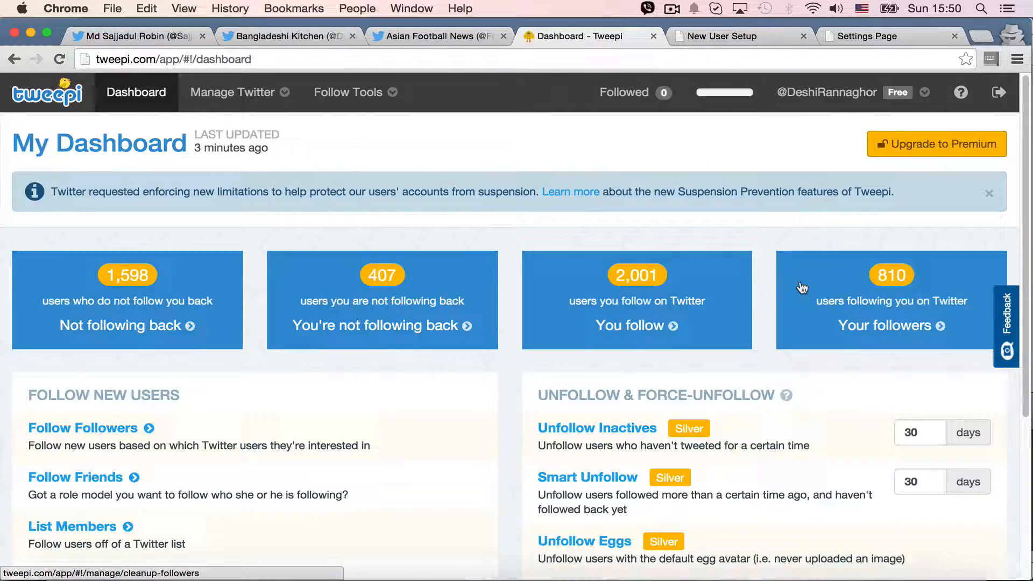
mouse_move(426, 370)
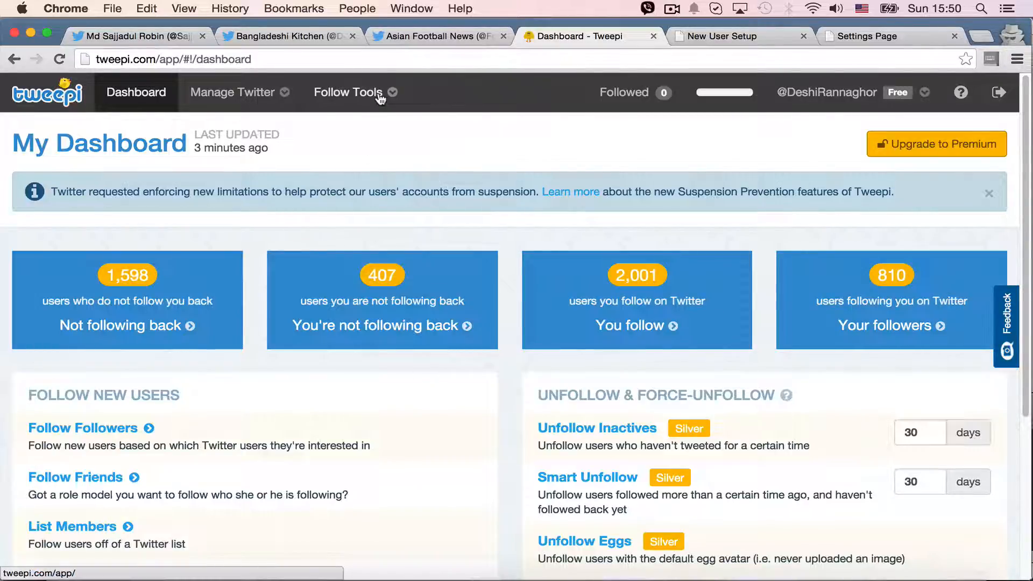
Choose 'You're not following back' from the Manage Twitter menu
click(233, 93)
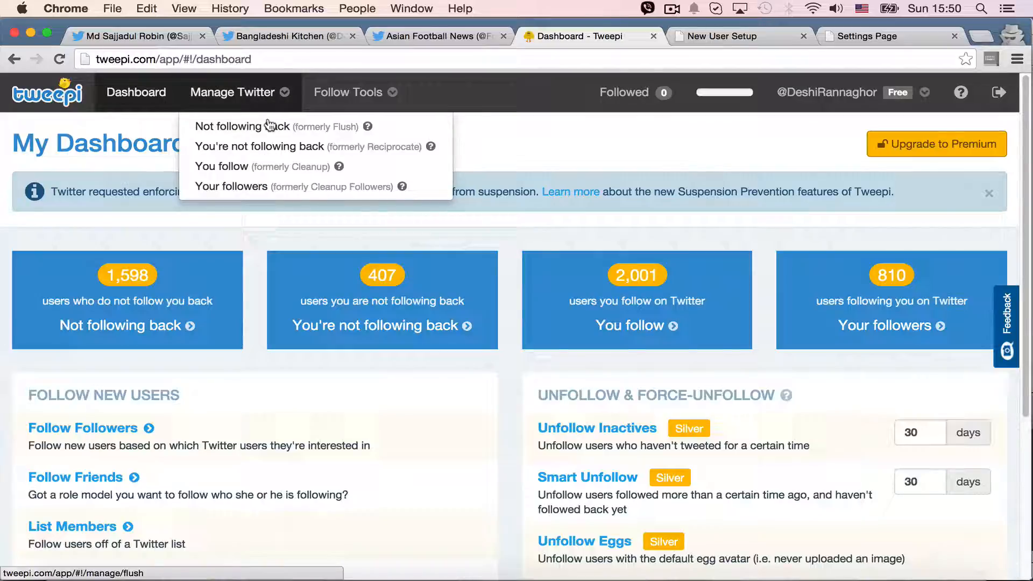
mouse_move(270, 126)
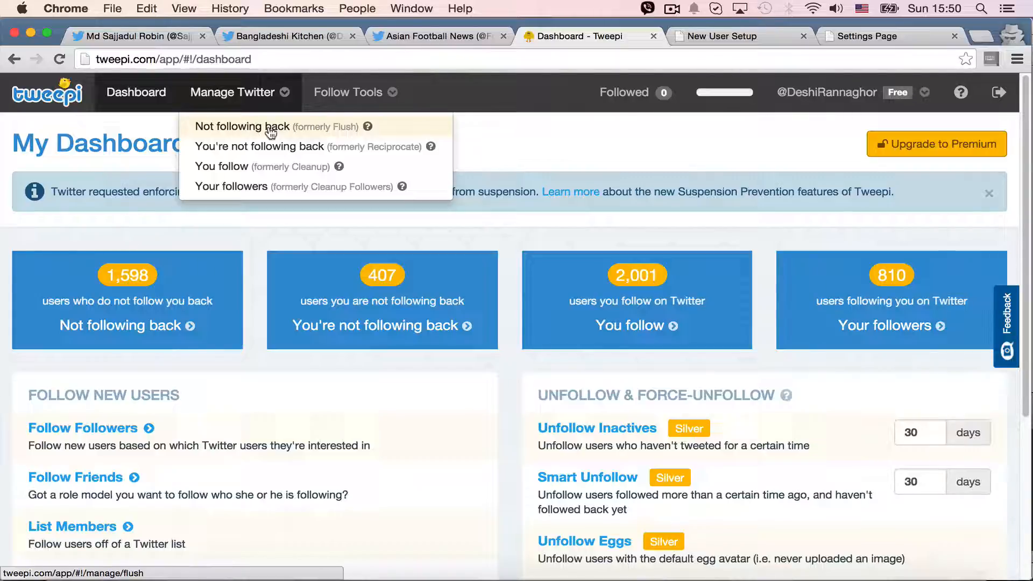
mouse_move(270, 147)
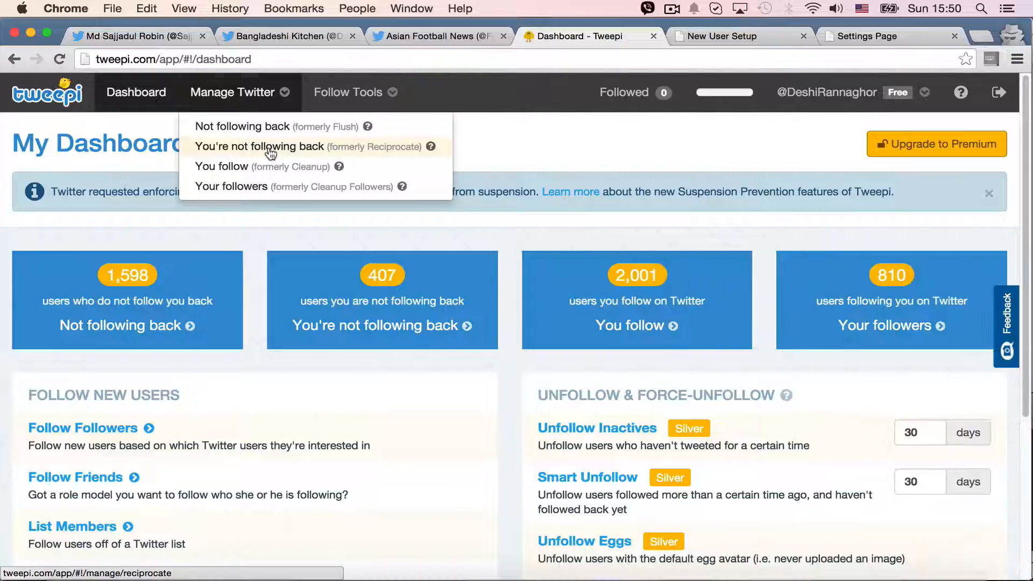
click(261, 146)
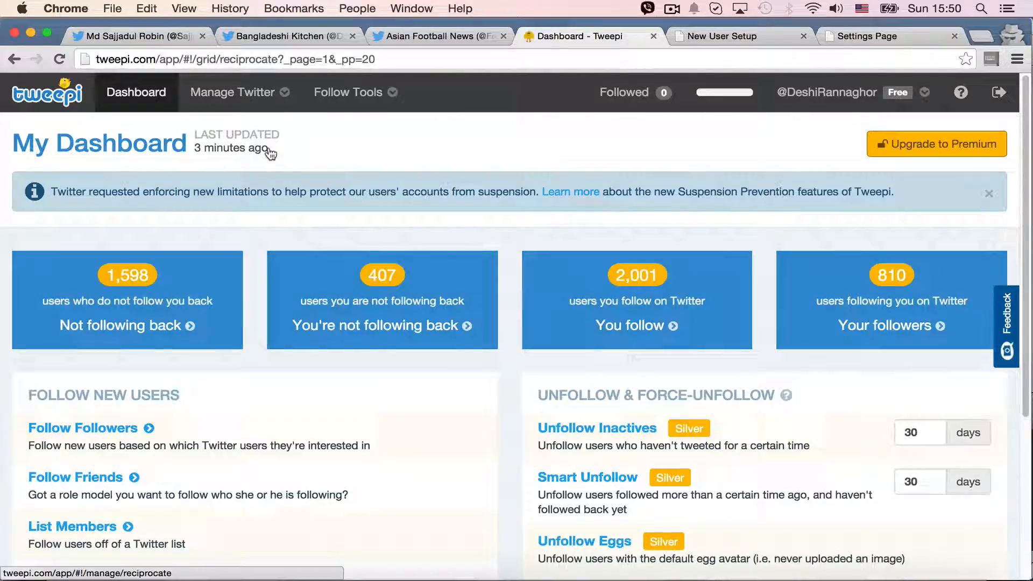
Load the grid of 407 followers you aren't following back and browse its rows
click(376, 325)
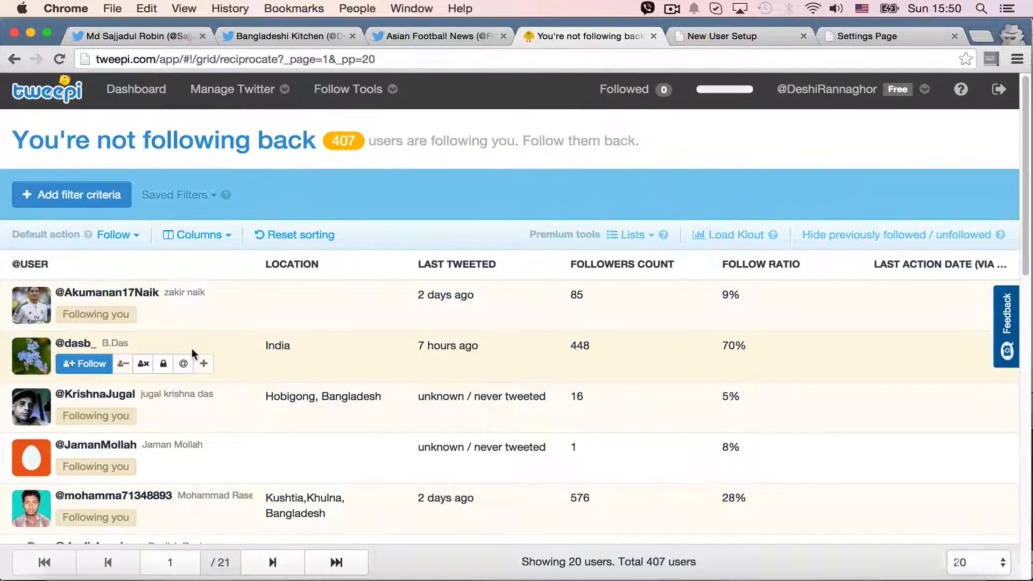
scroll(down, 3)
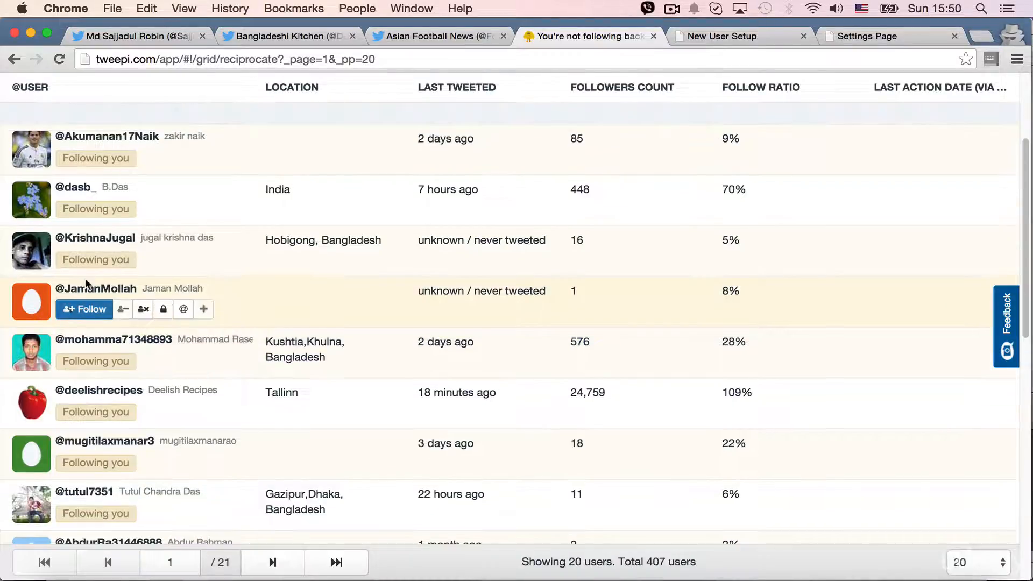
scroll(up, 3)
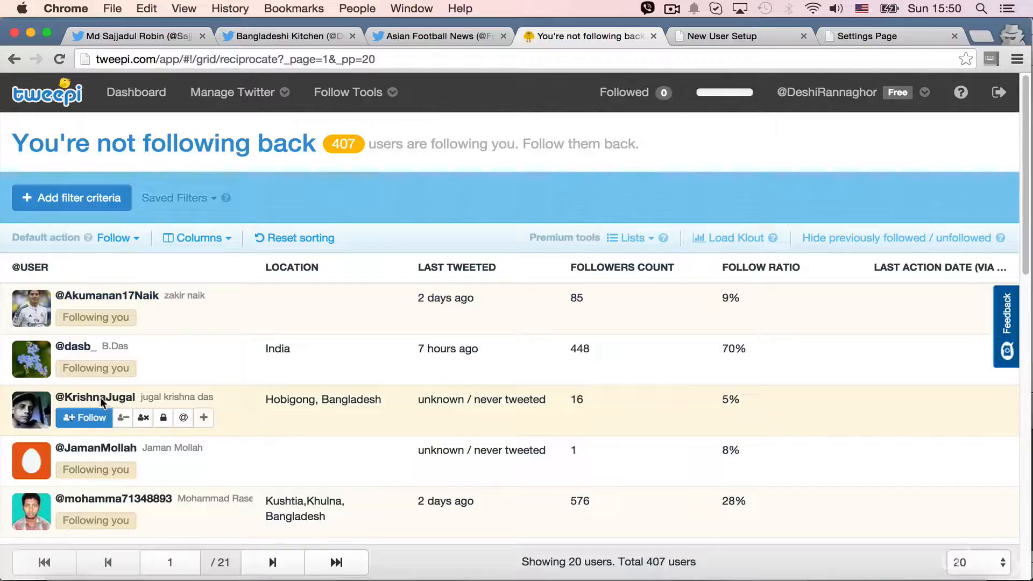
scroll(down, 3)
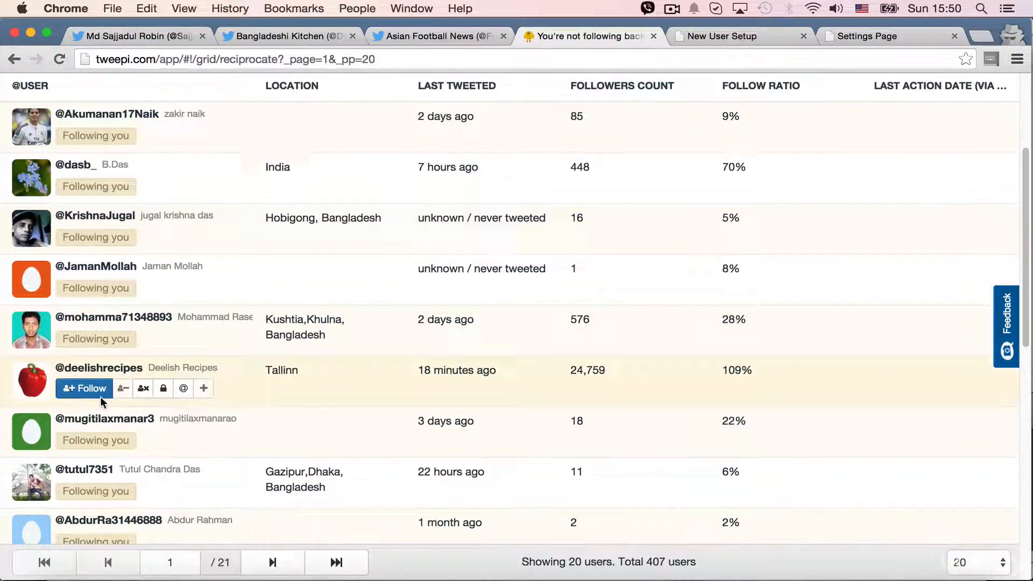
scroll(down, 3)
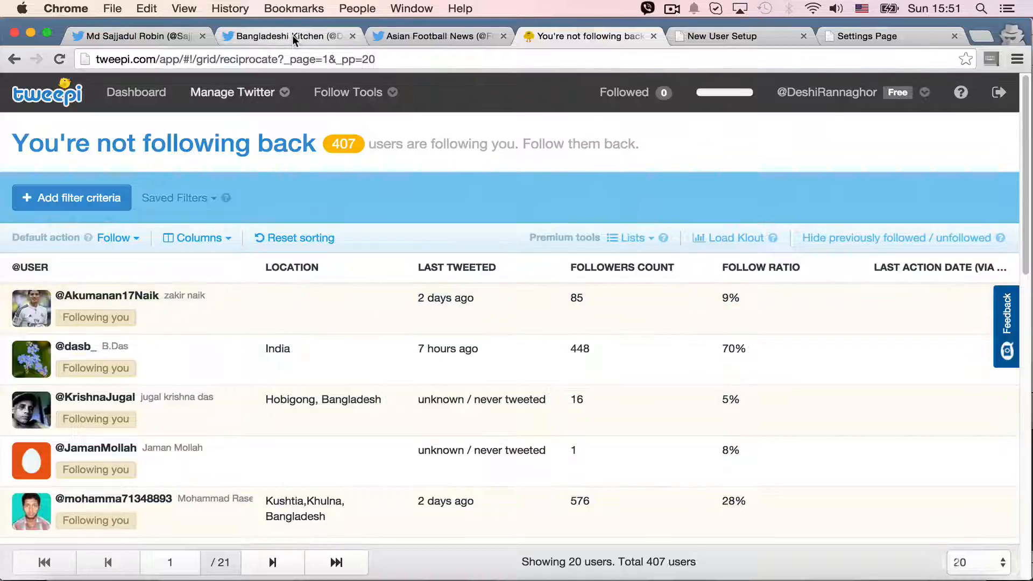
click(290, 37)
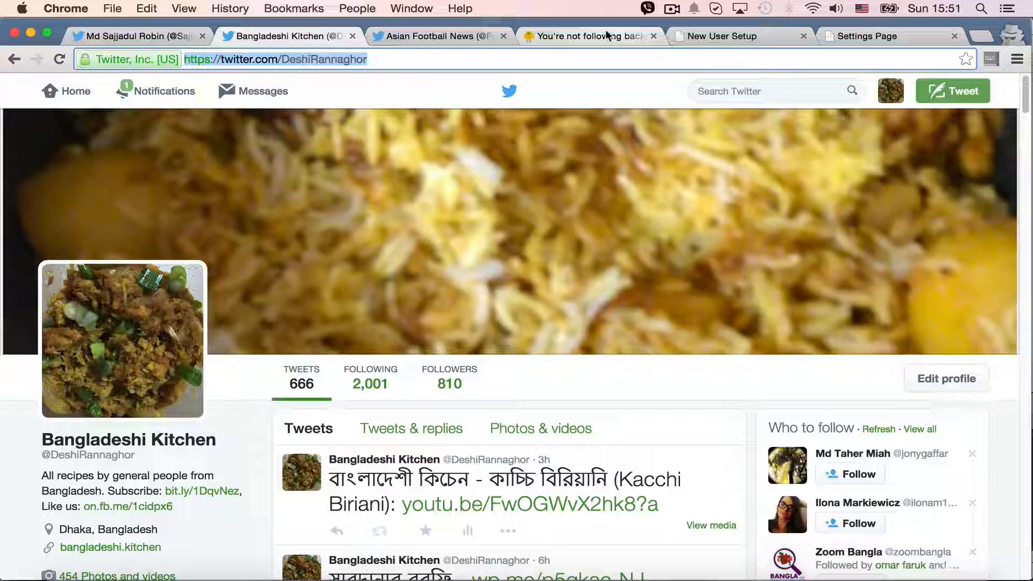
click(590, 36)
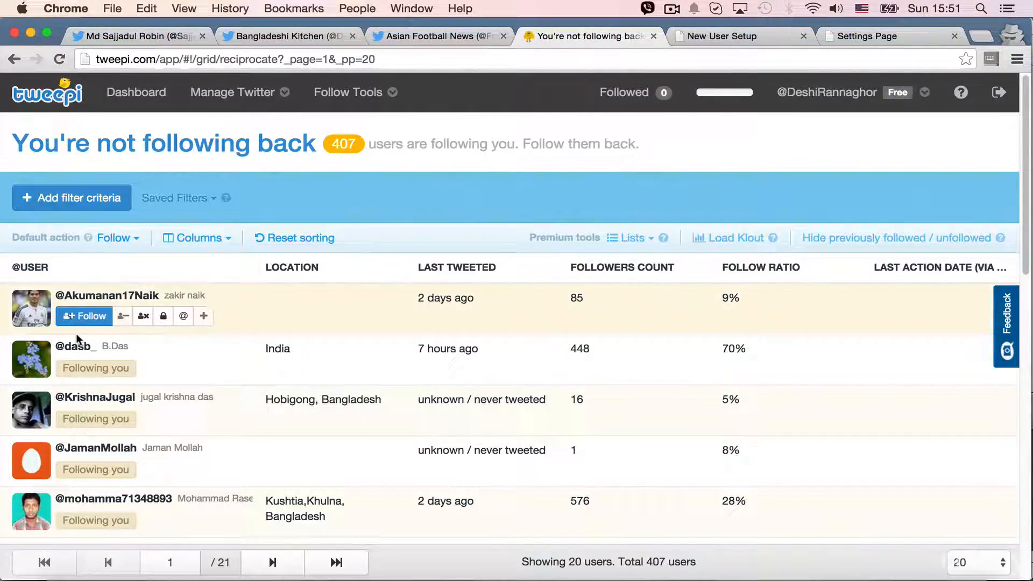
mouse_move(84, 317)
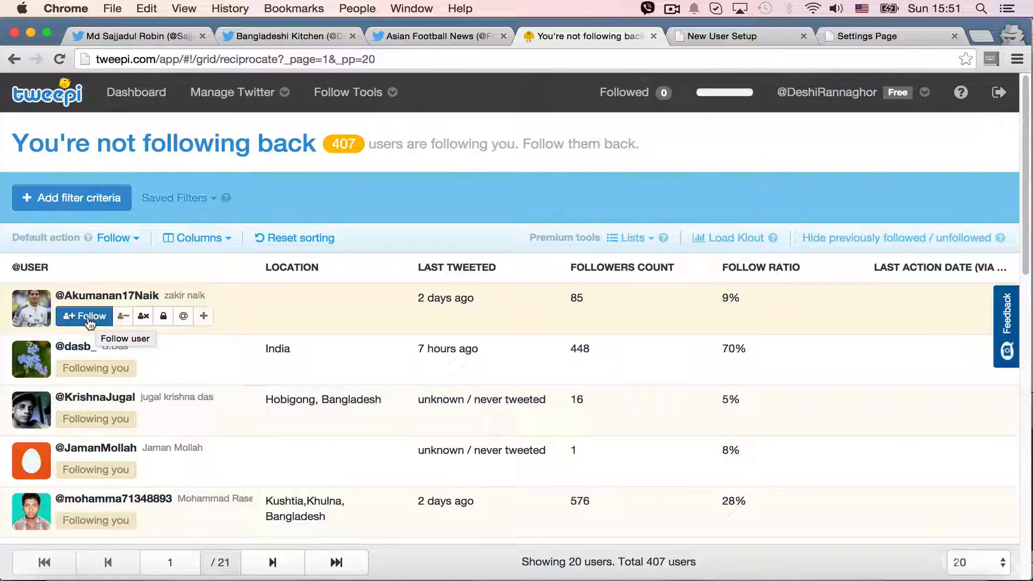
mouse_move(136, 93)
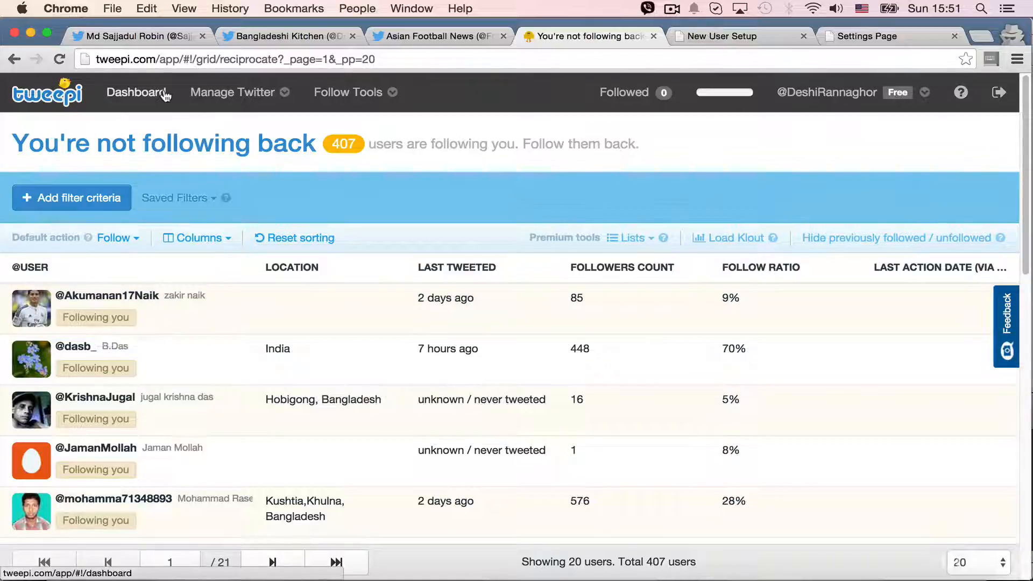
click(232, 92)
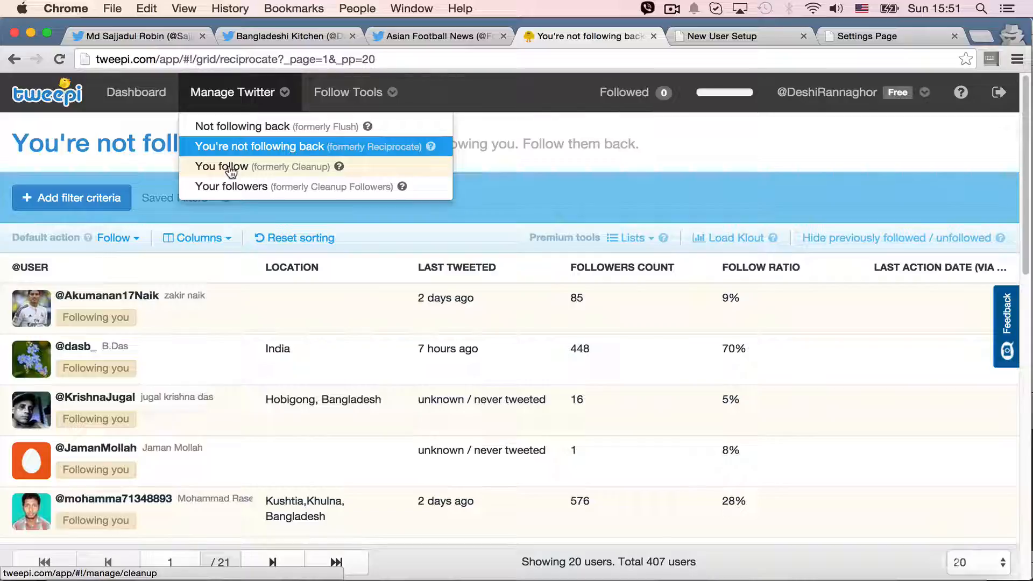
mouse_move(242, 193)
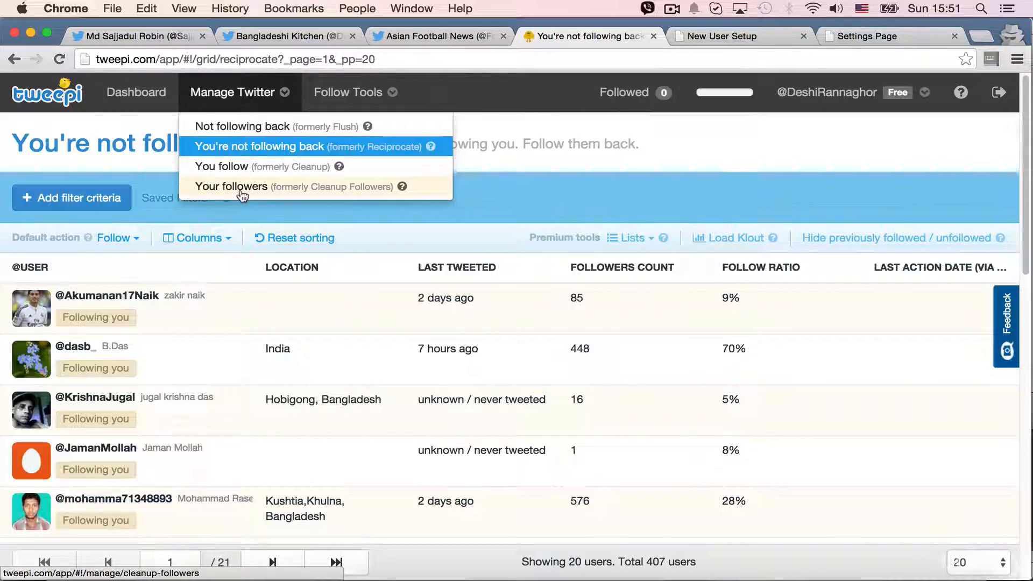
click(348, 92)
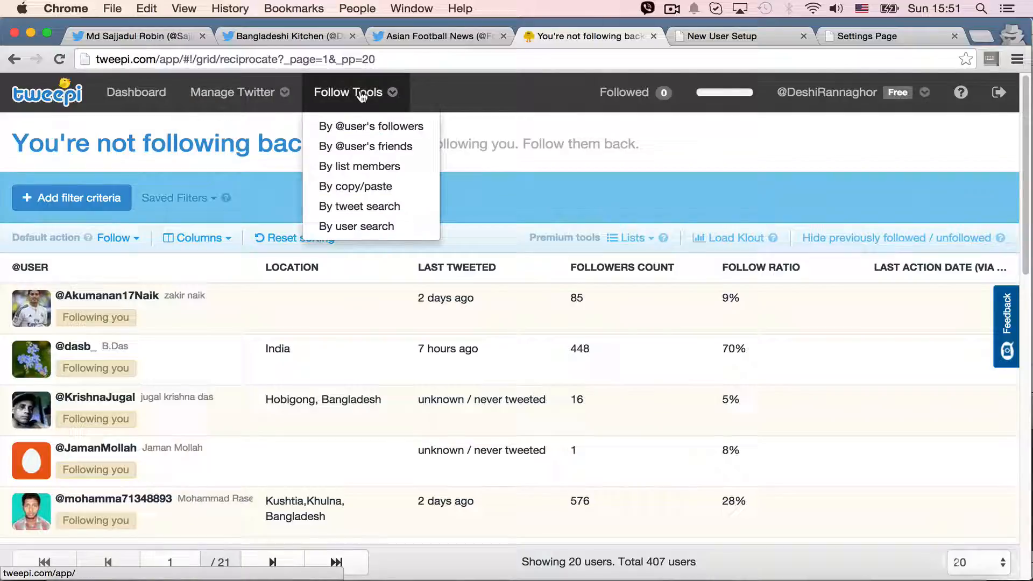
mouse_move(370, 126)
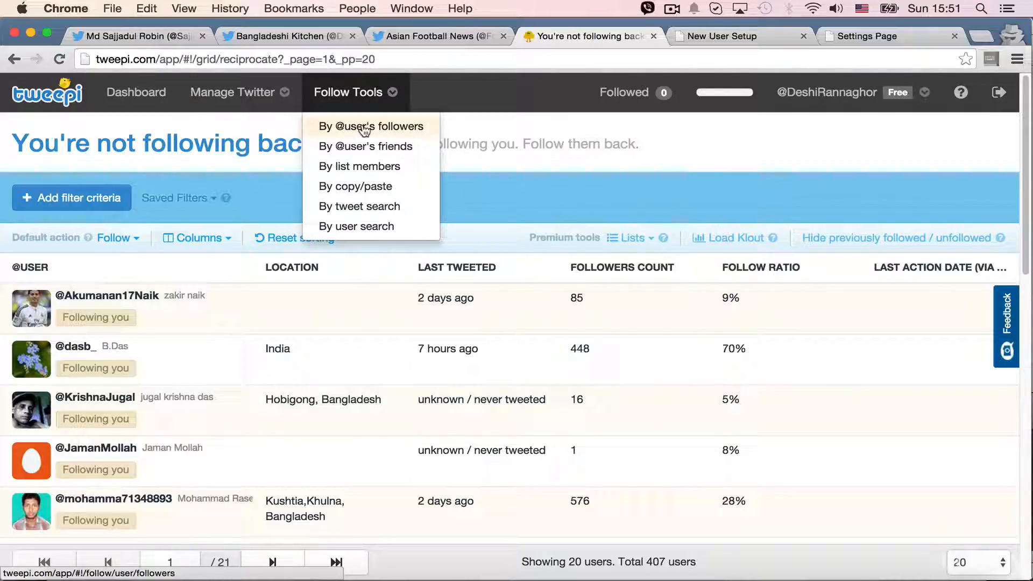
click(371, 126)
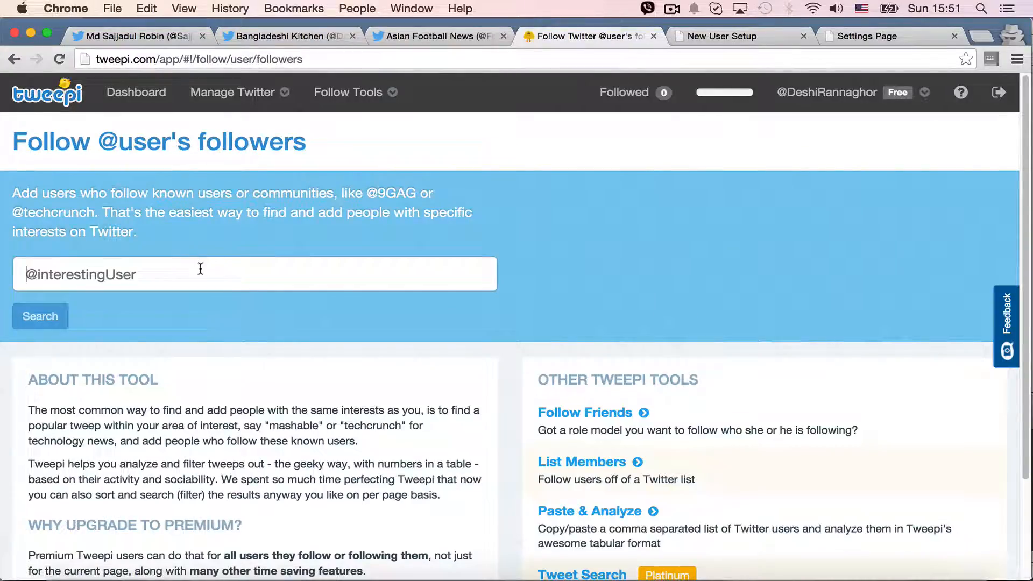
click(255, 273)
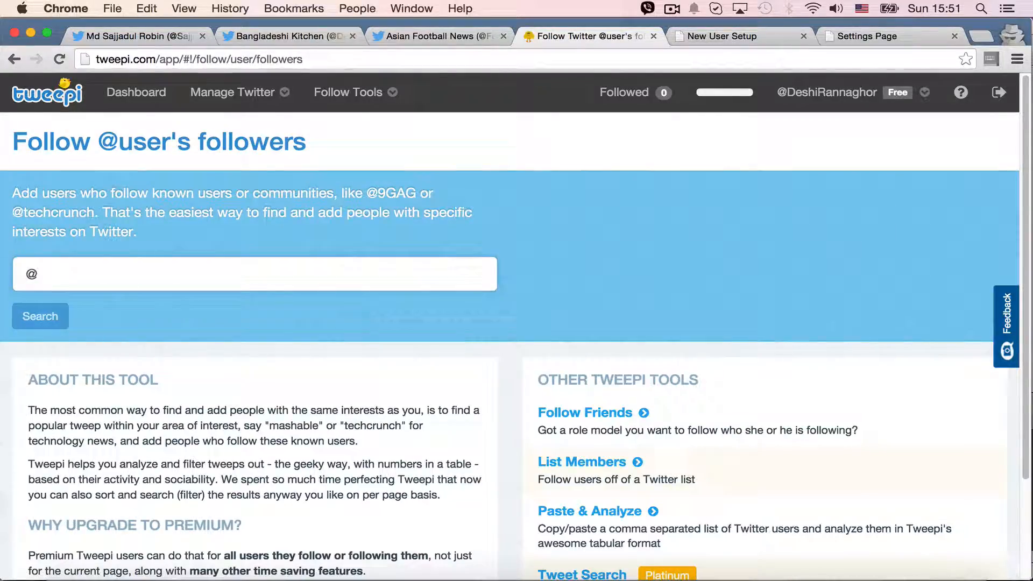
text(bcbtigers)
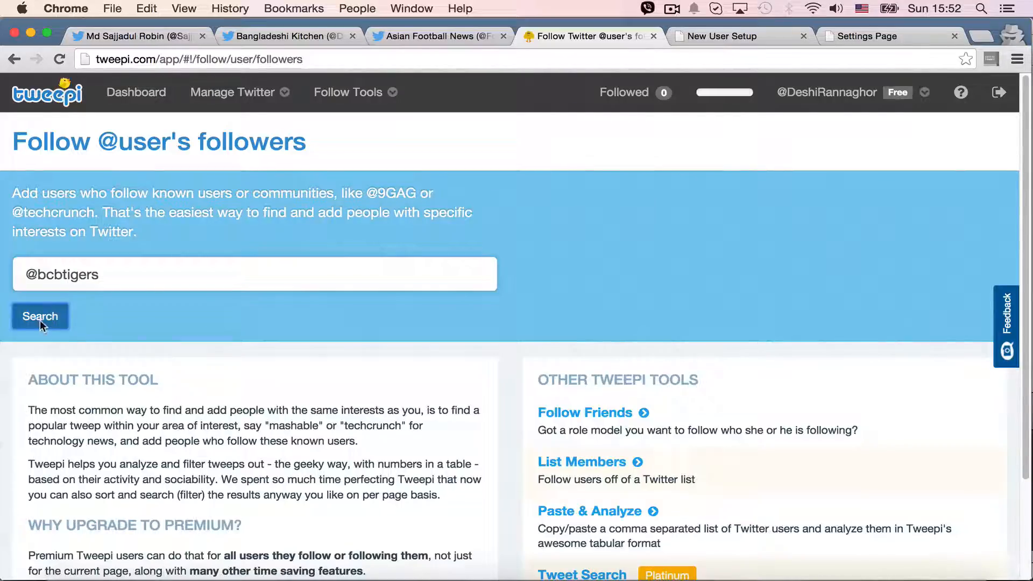
click(40, 317)
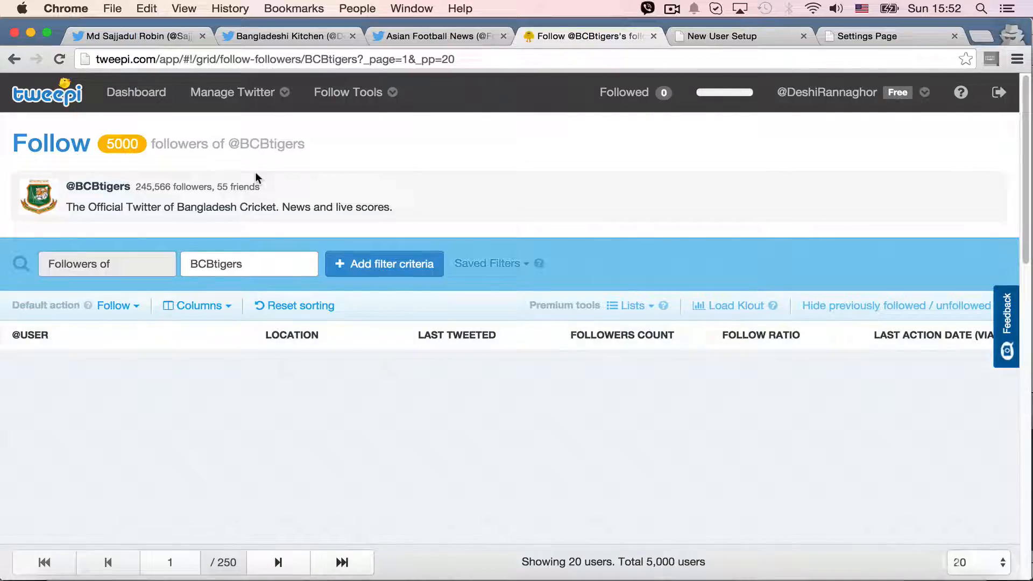
mouse_move(116, 273)
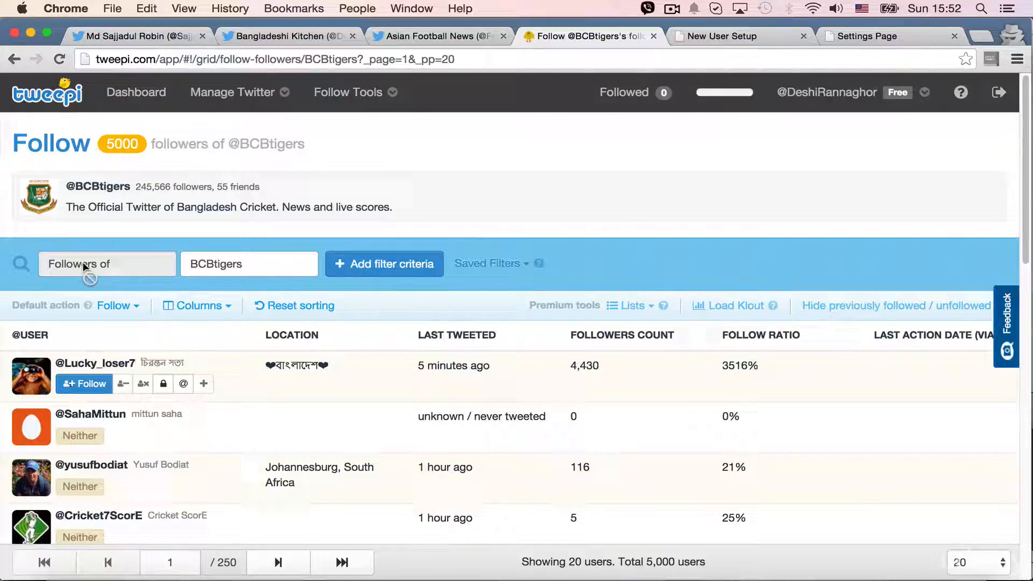
Browse the results and select the 'Followers of' filter field
scroll(down, 3)
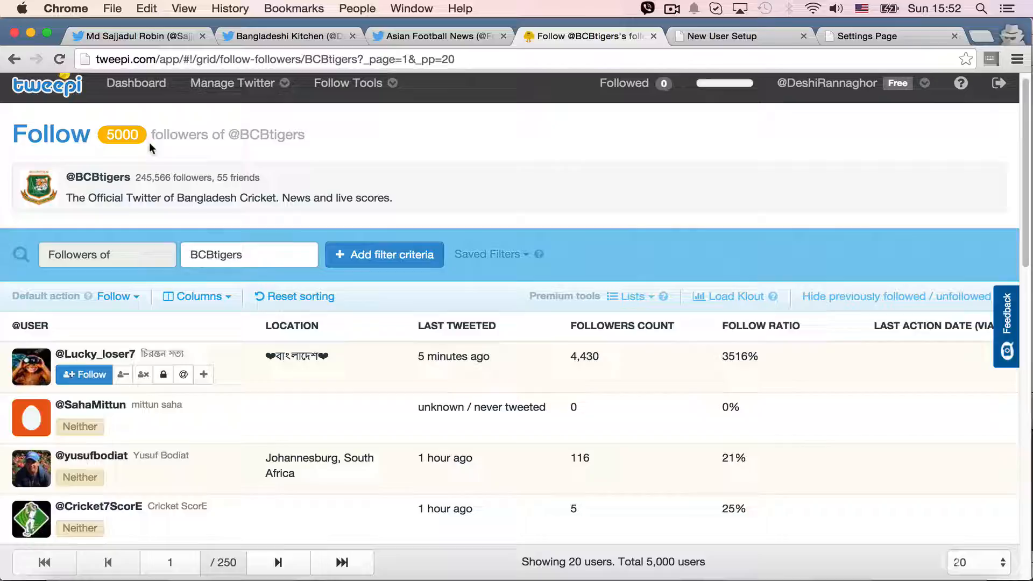
mouse_move(154, 270)
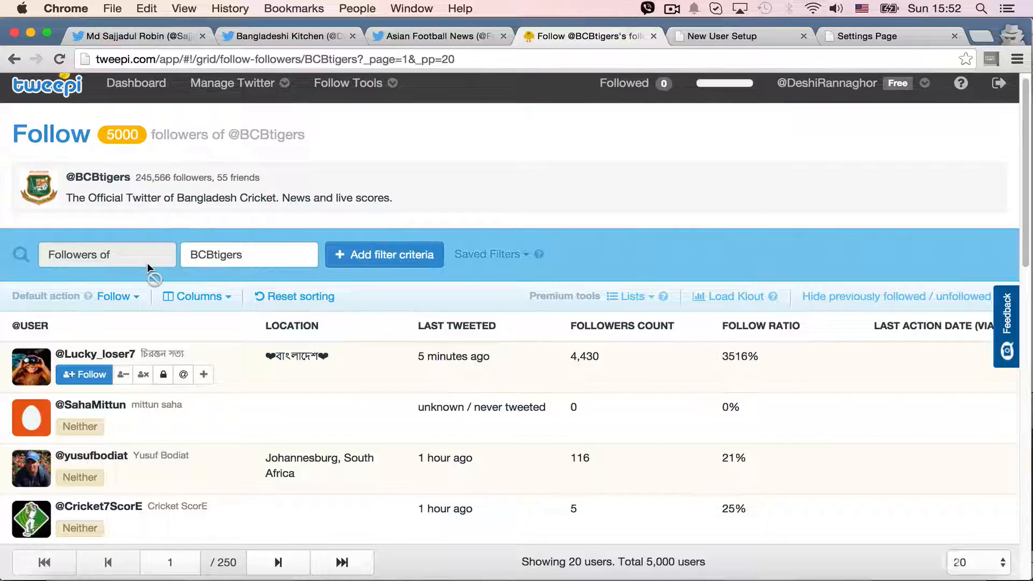
mouse_move(113, 256)
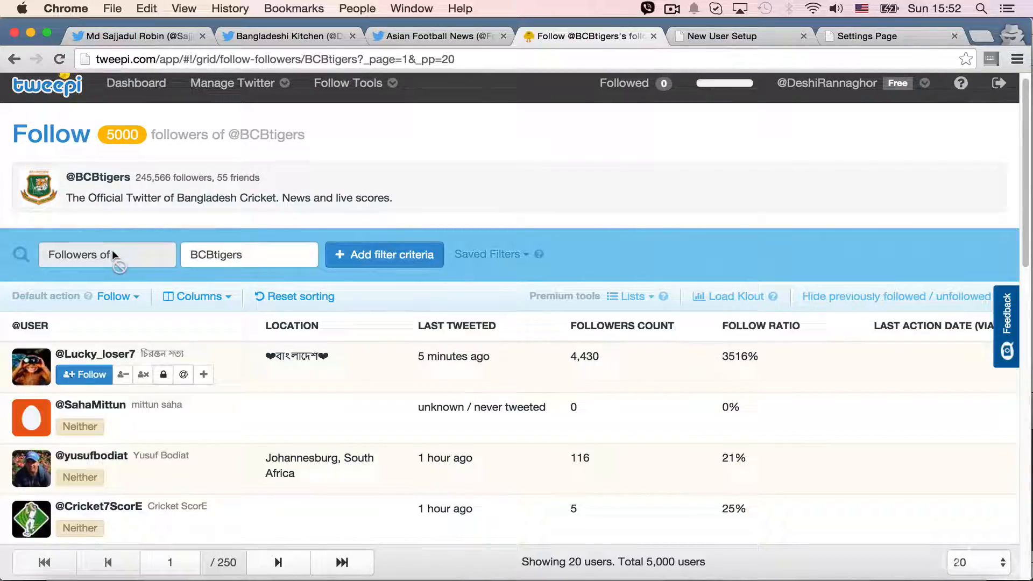
click(107, 254)
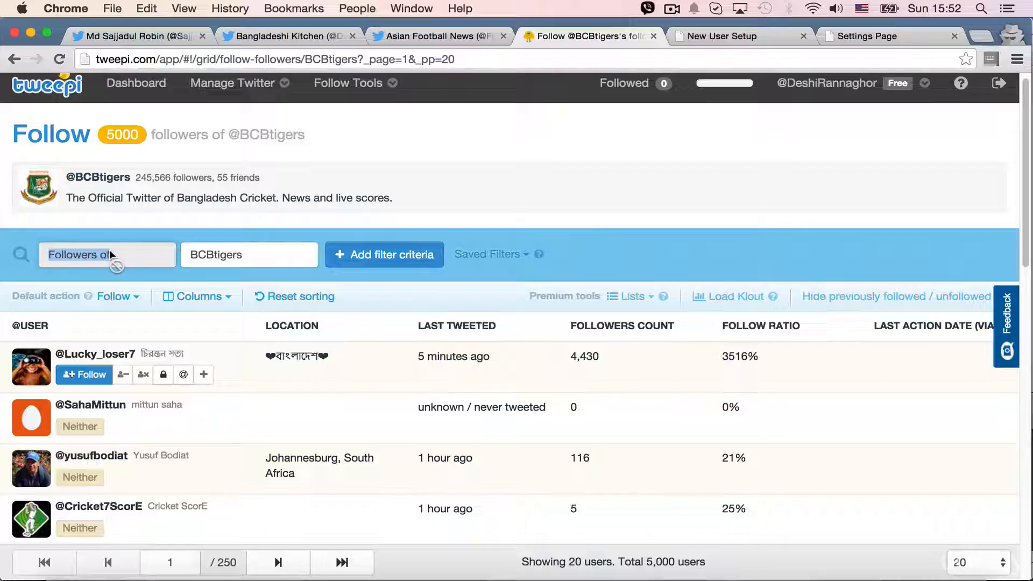
double_click(104, 255)
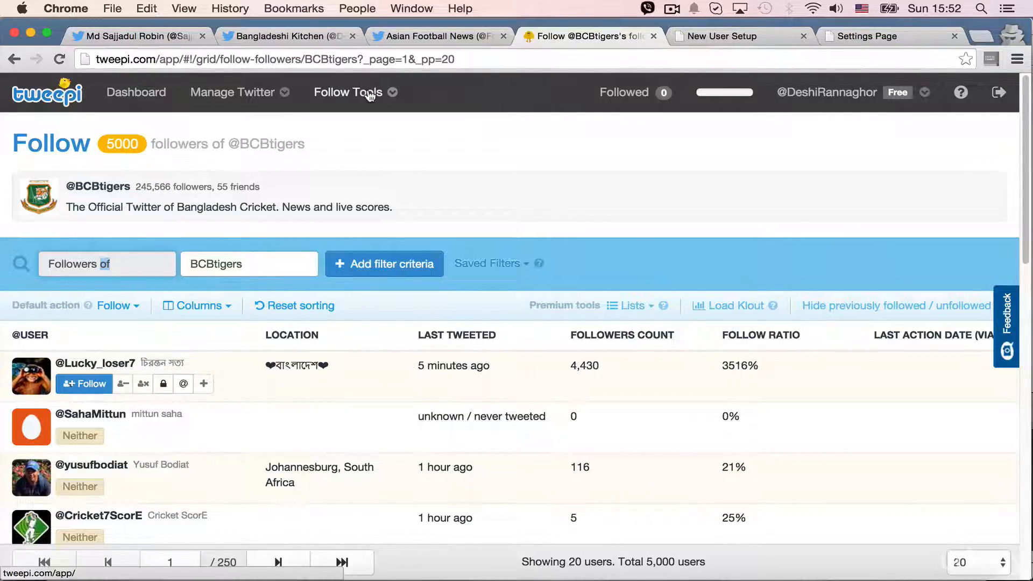
click(348, 93)
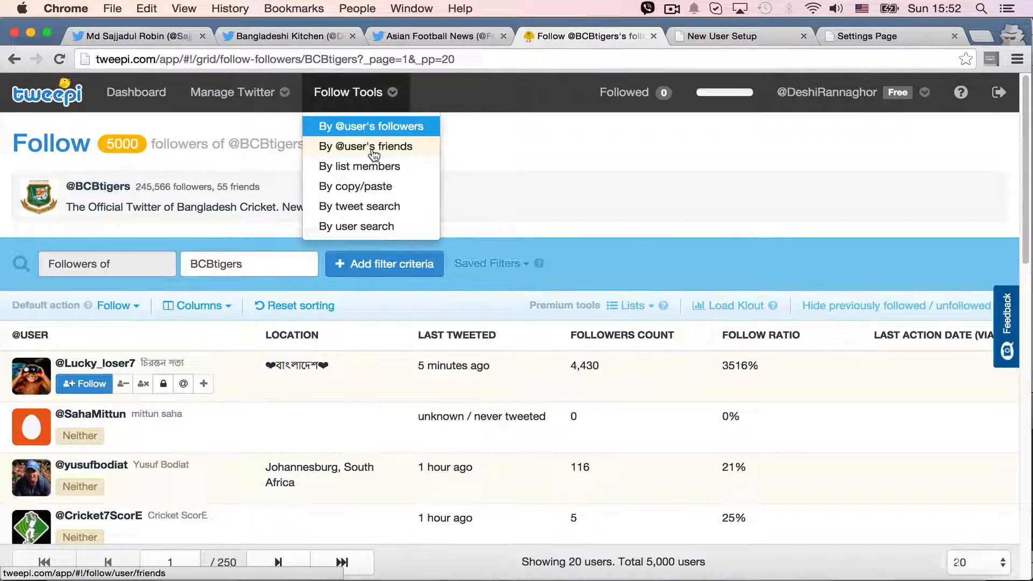
click(365, 146)
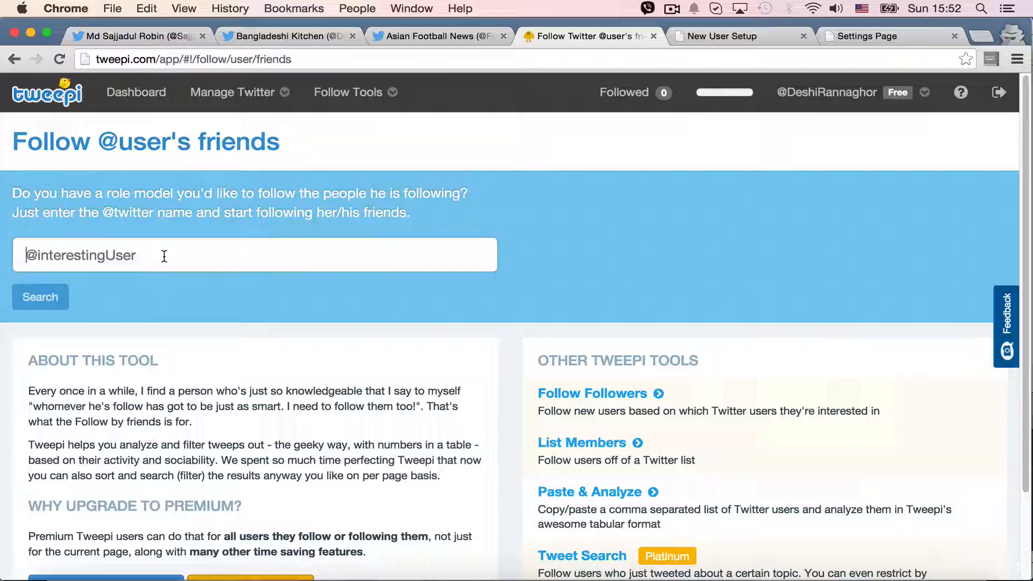
text(@b)
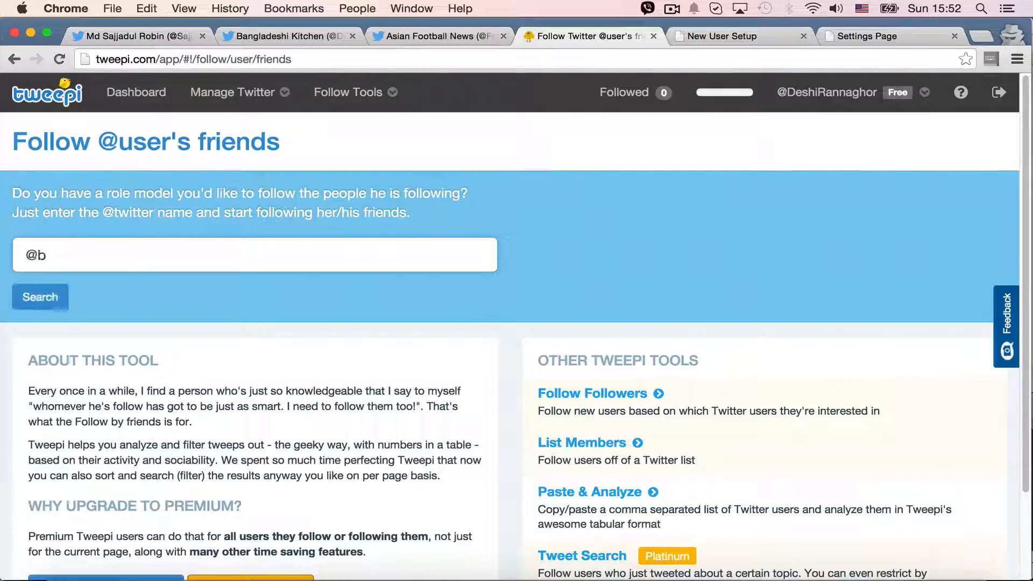
text(cb)
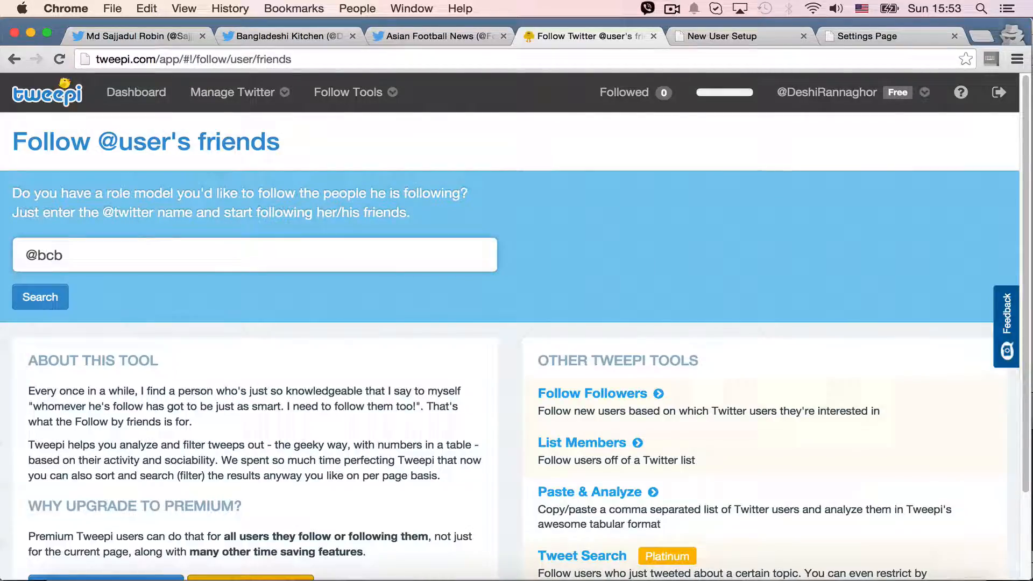
text(ti)
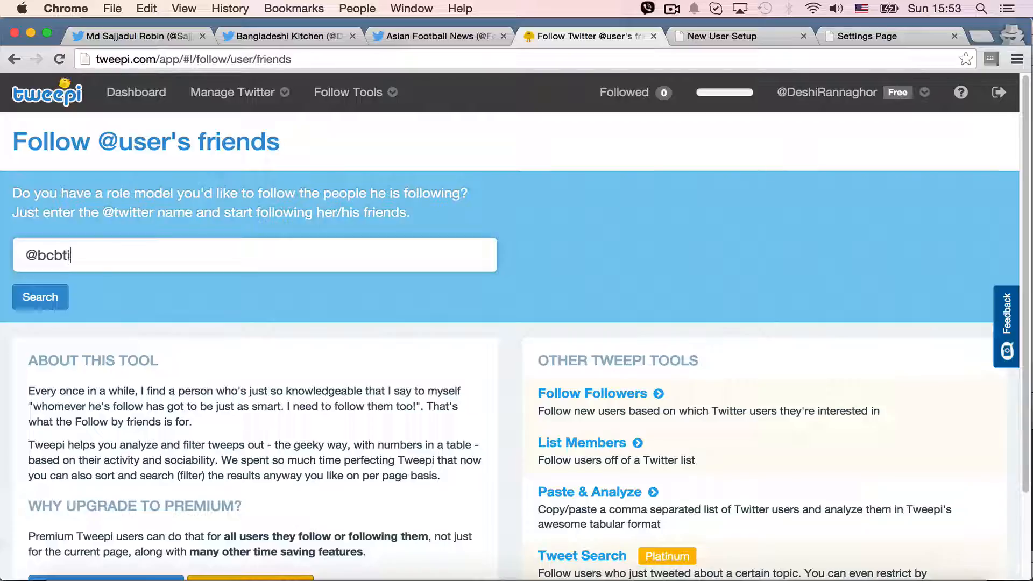
text(gers)
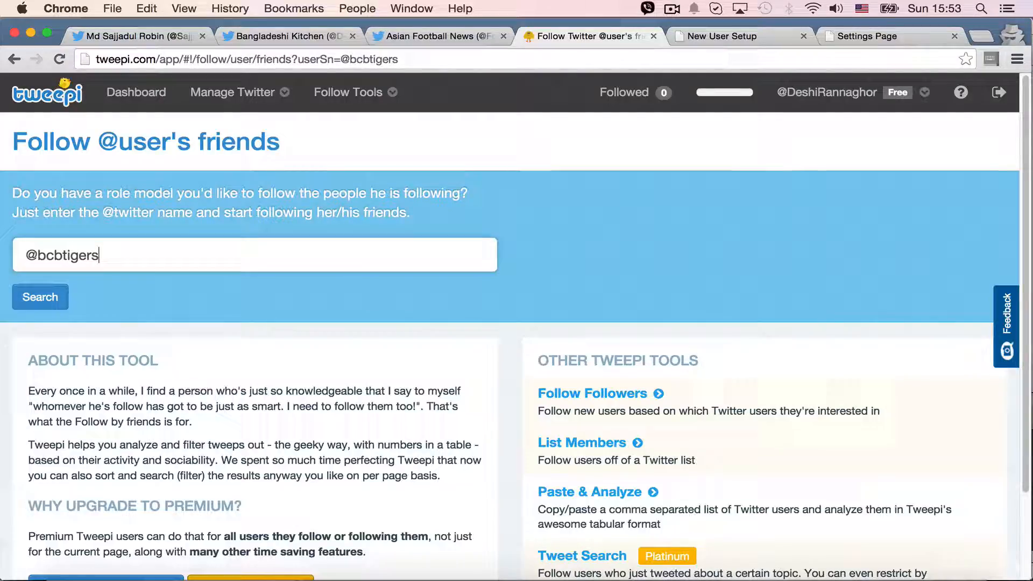
click(40, 297)
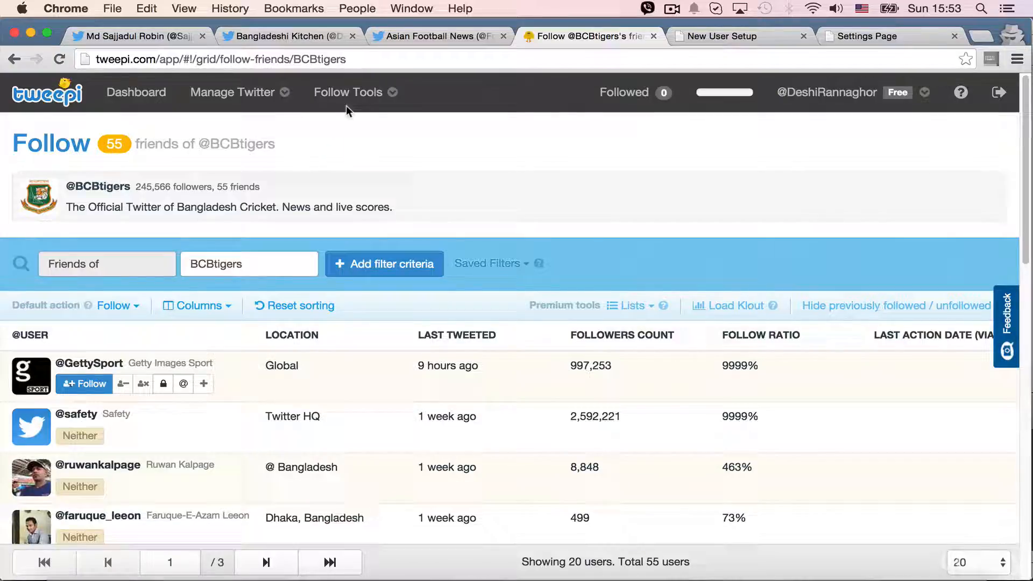
Switch to Follow by List Members and enter bcbtigers as the list owner
click(348, 92)
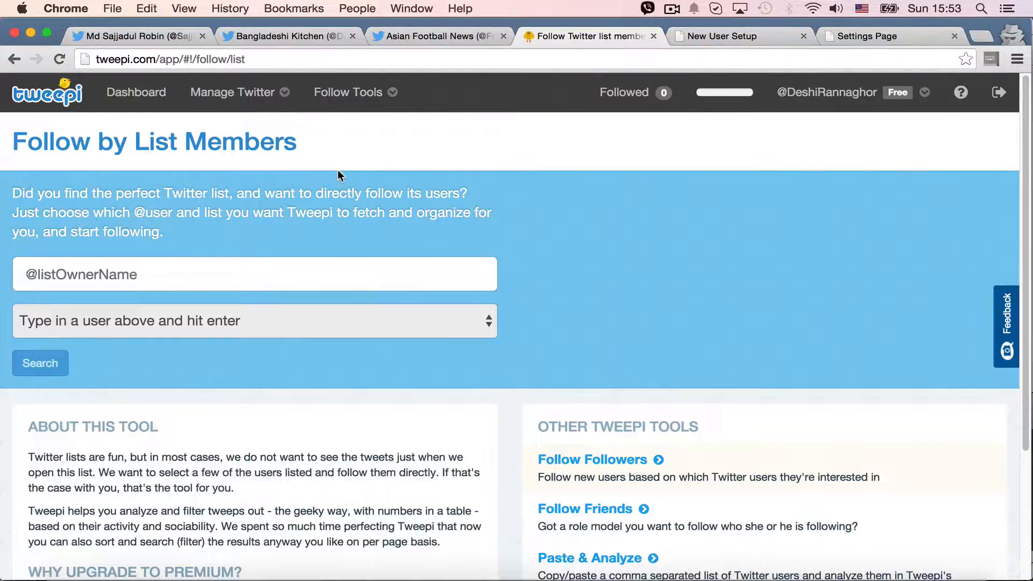
mouse_move(172, 326)
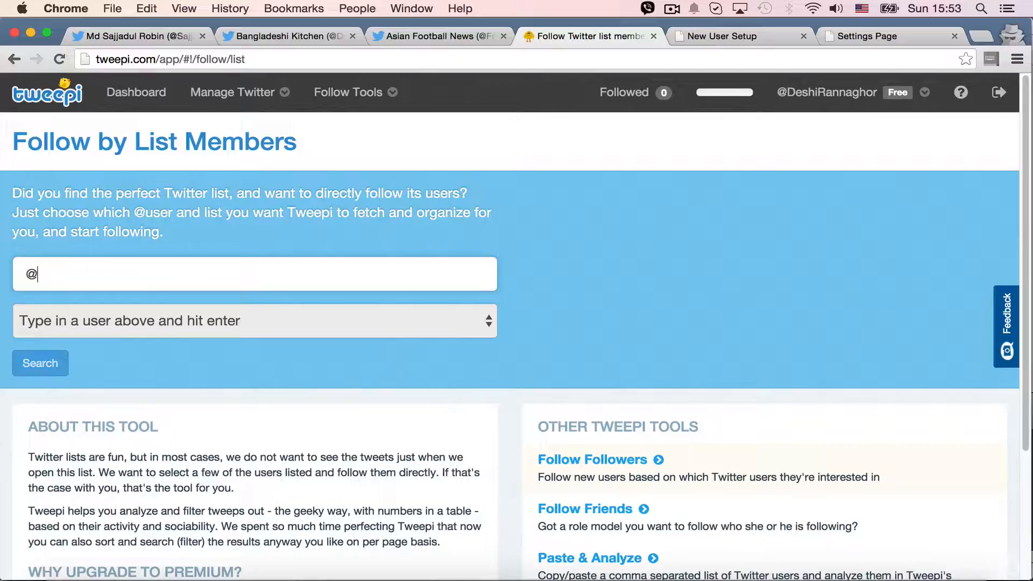
text(bcbi)
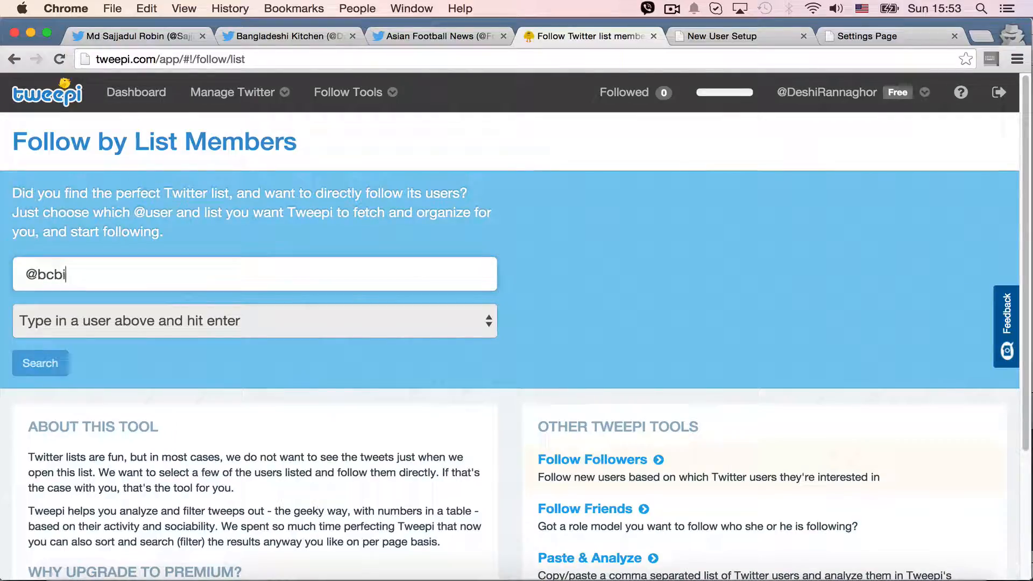
text(tigers)
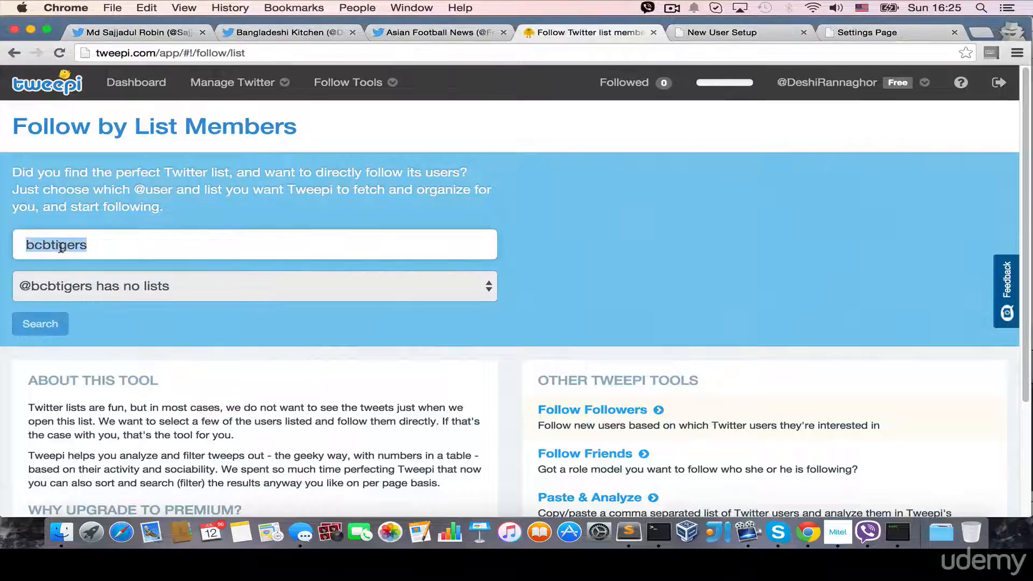
text(timoreilly)
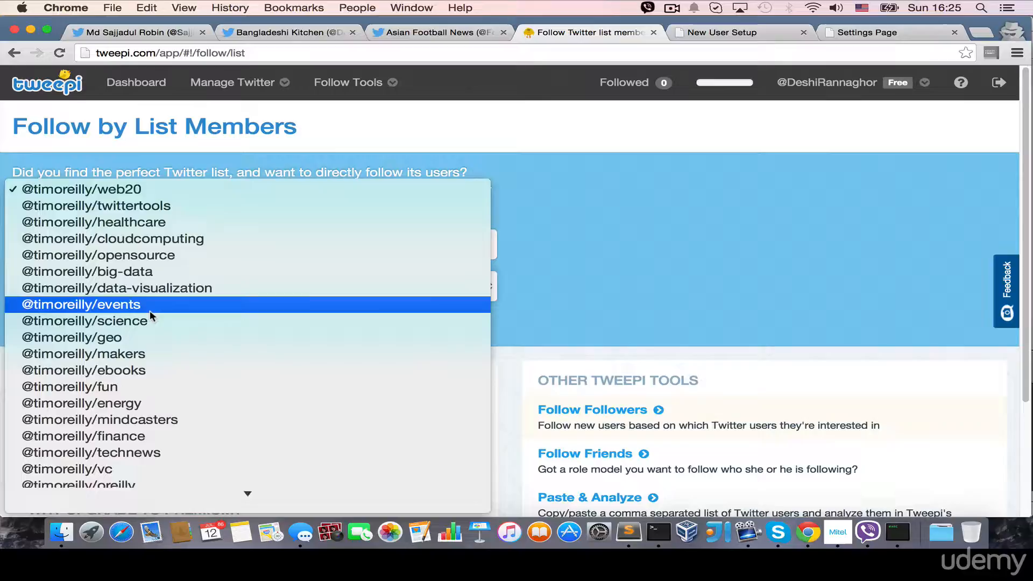
mouse_move(71, 337)
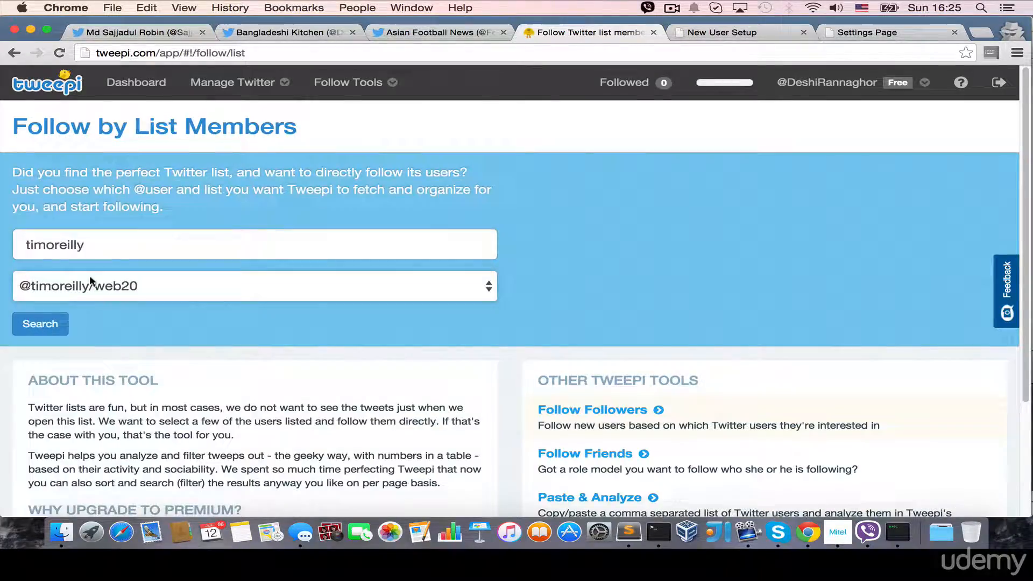
click(40, 324)
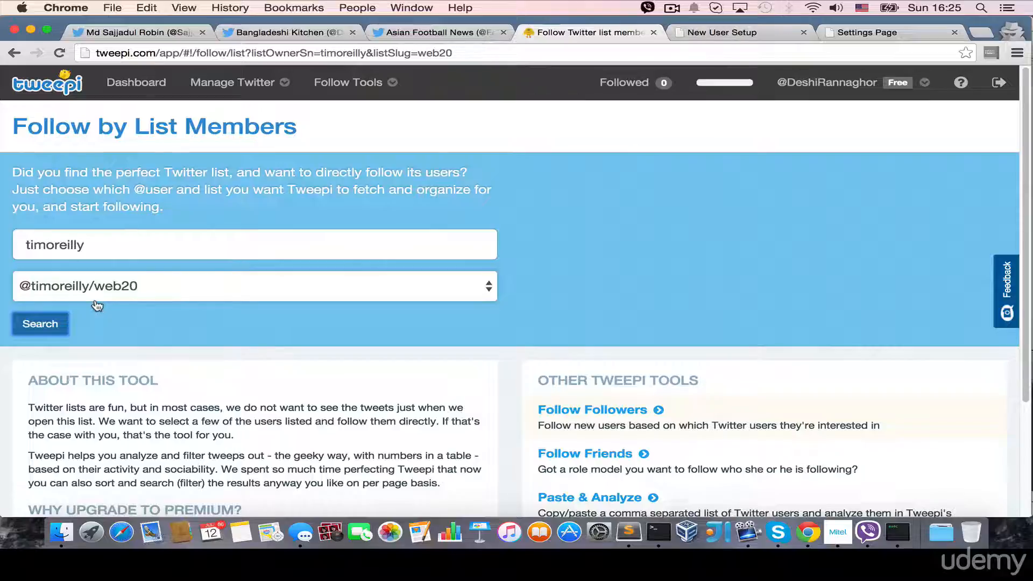
click(39, 324)
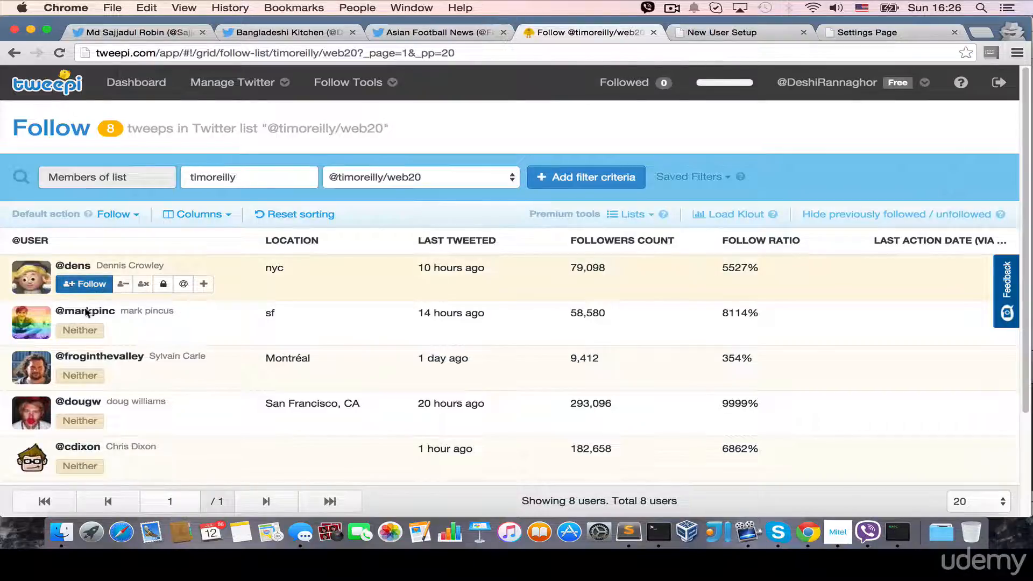
mouse_move(184, 310)
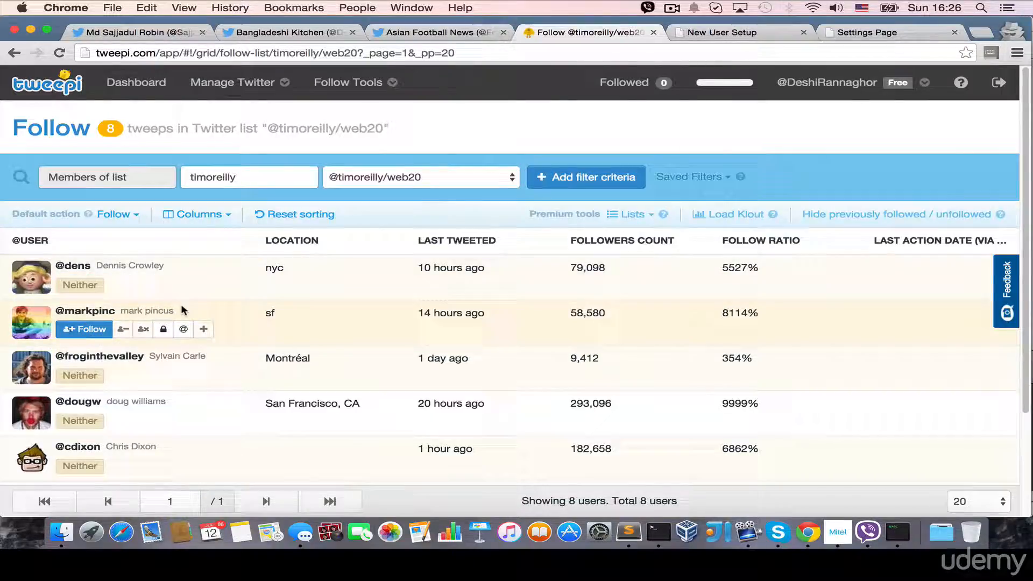